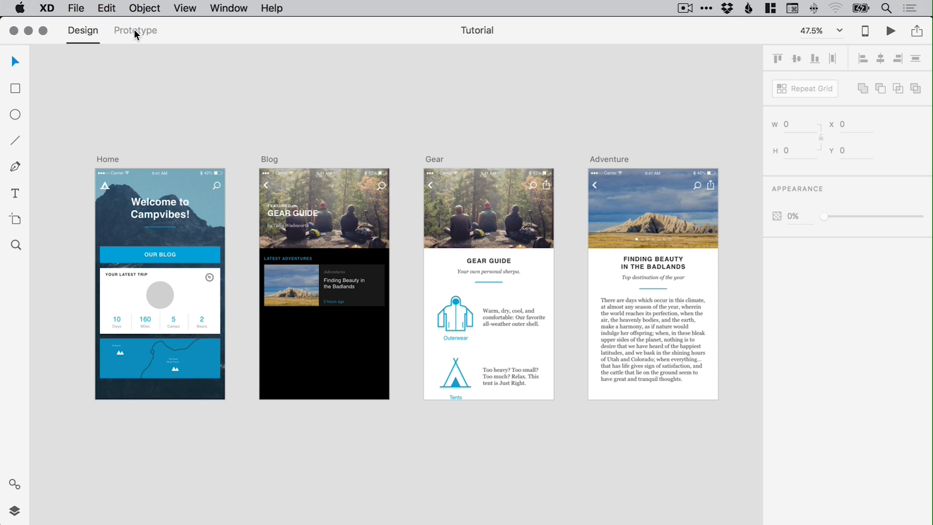
Step: Switch the Tutorial file into Prototype mode so artboards can be wired
left_click(135, 30)
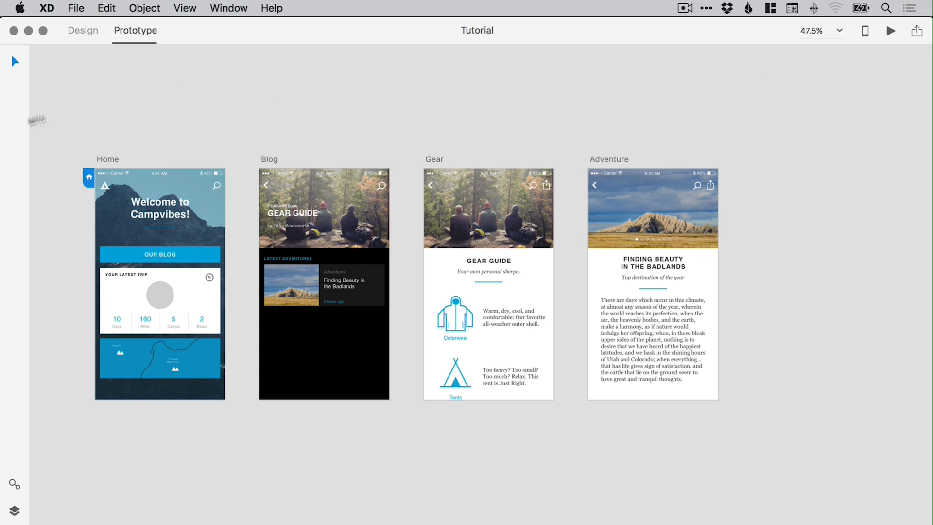
mouse_move(871, 128)
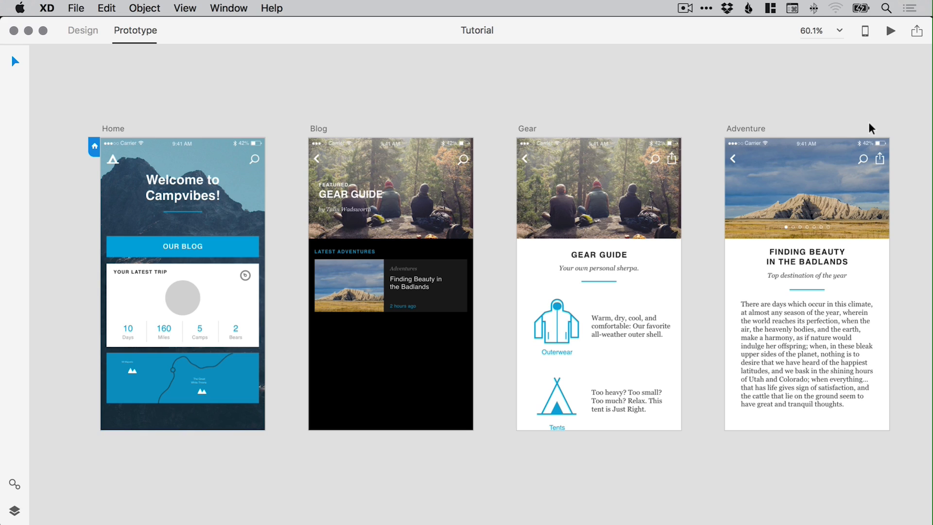
mouse_move(175, 94)
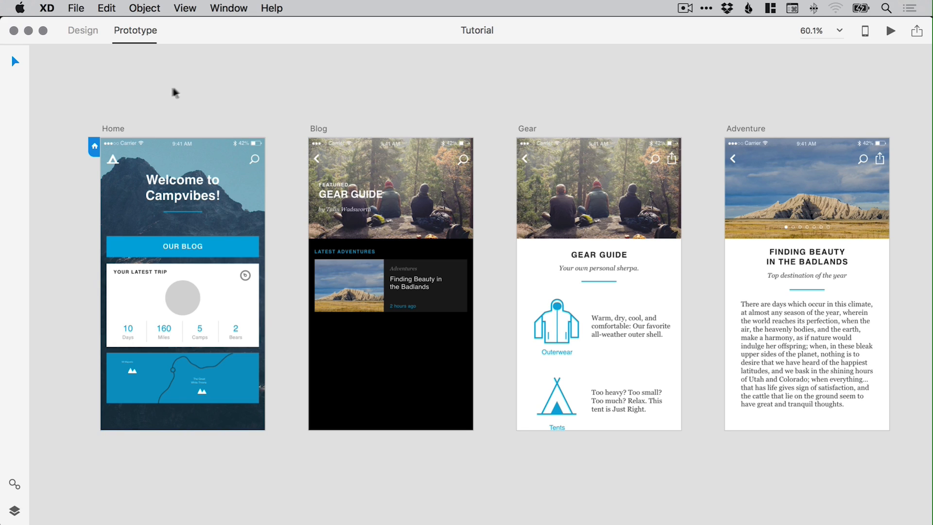
mouse_move(184, 89)
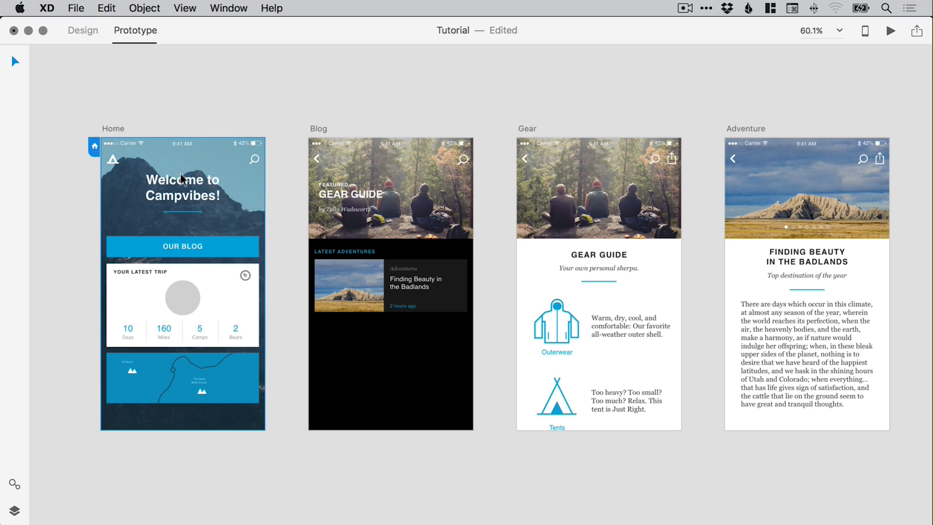
Step: Wire the grey circle in Home's trip card to the Blog artboard
left_click(834, 30)
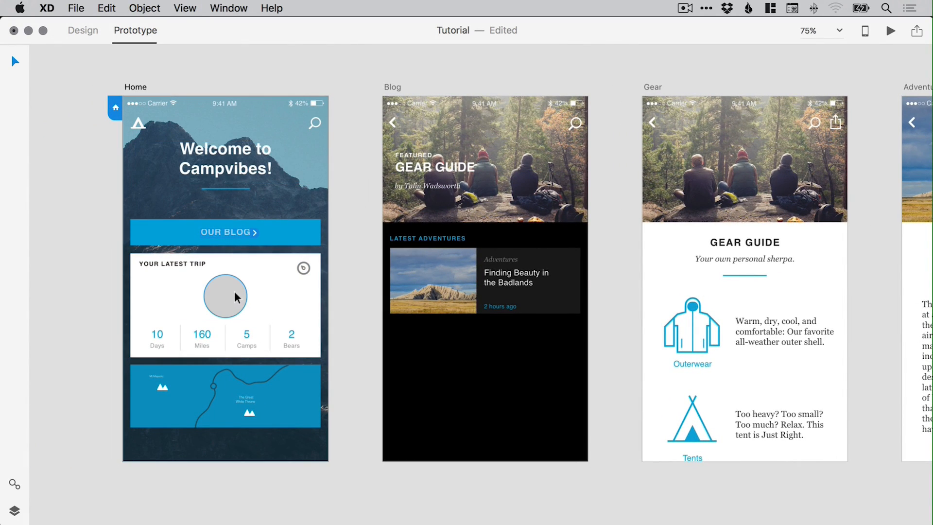
left_click(224, 296)
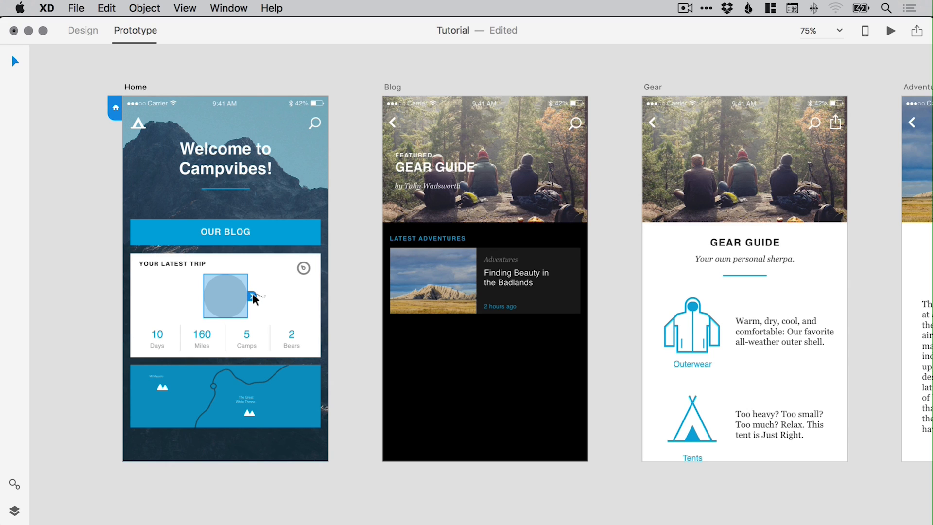
left_click_drag(251, 296, 483, 373)
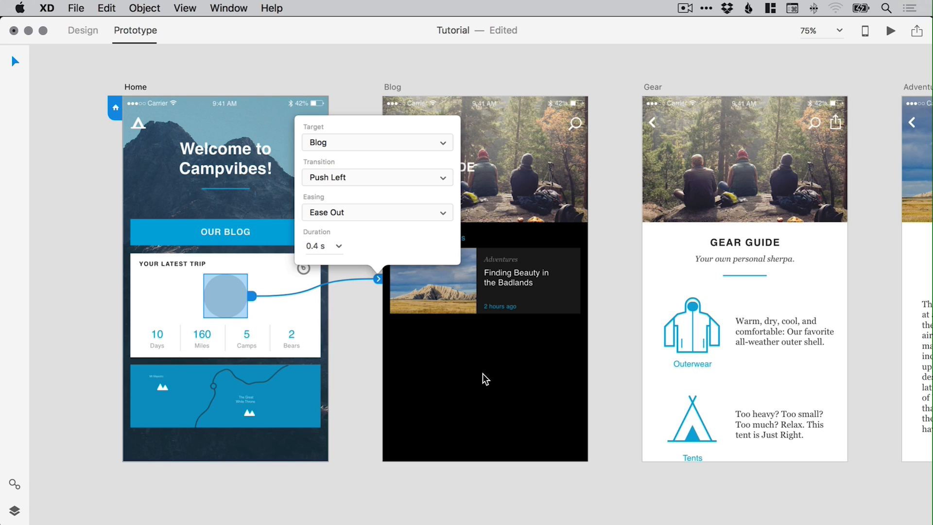
mouse_move(227, 292)
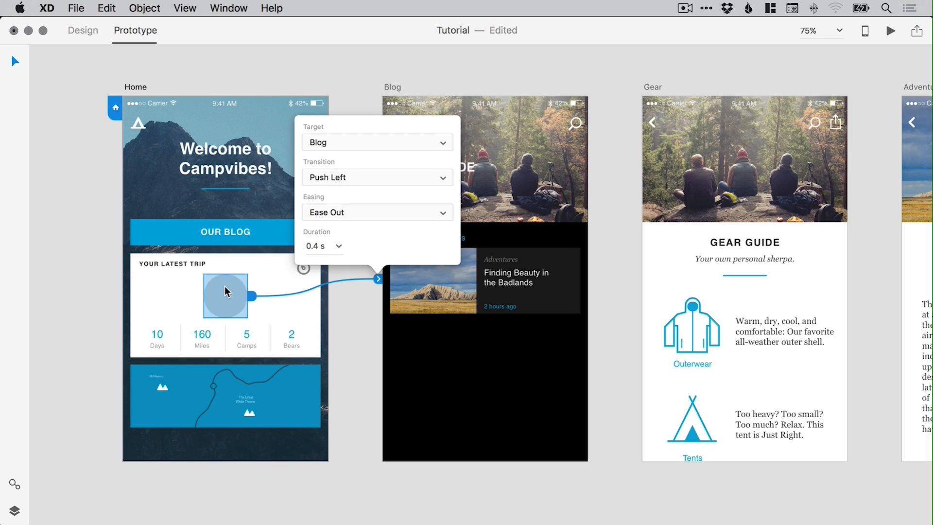
mouse_move(504, 358)
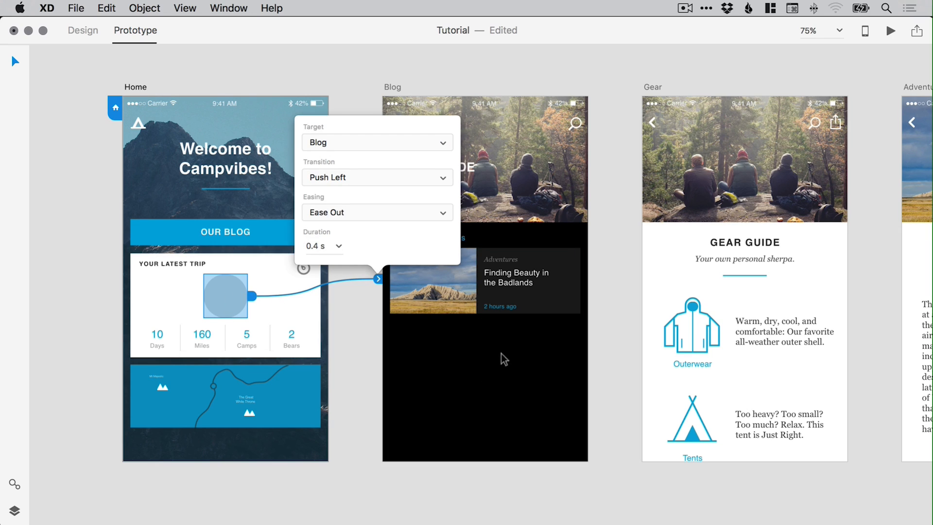
Step: Confirm the link uses target Blog, Push Left transition and Ease Out easing
left_click(377, 142)
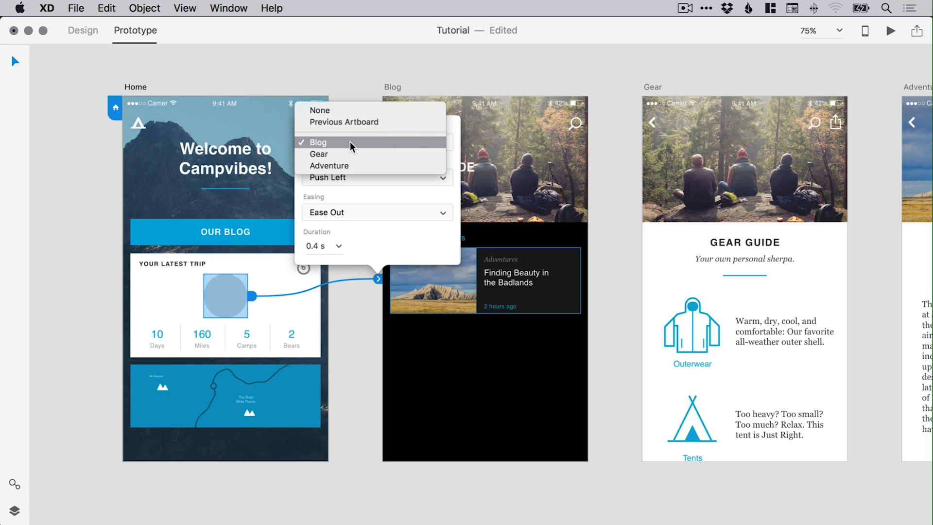
mouse_move(357, 144)
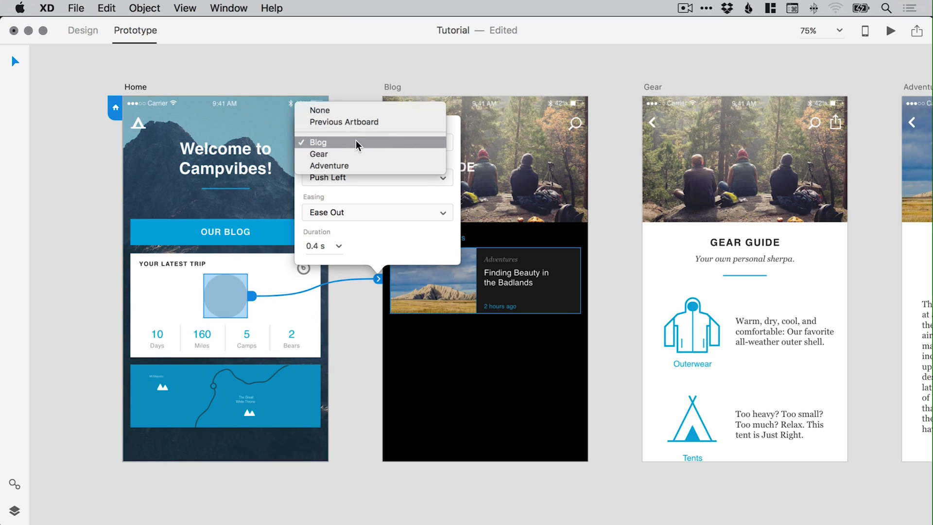
left_click(319, 142)
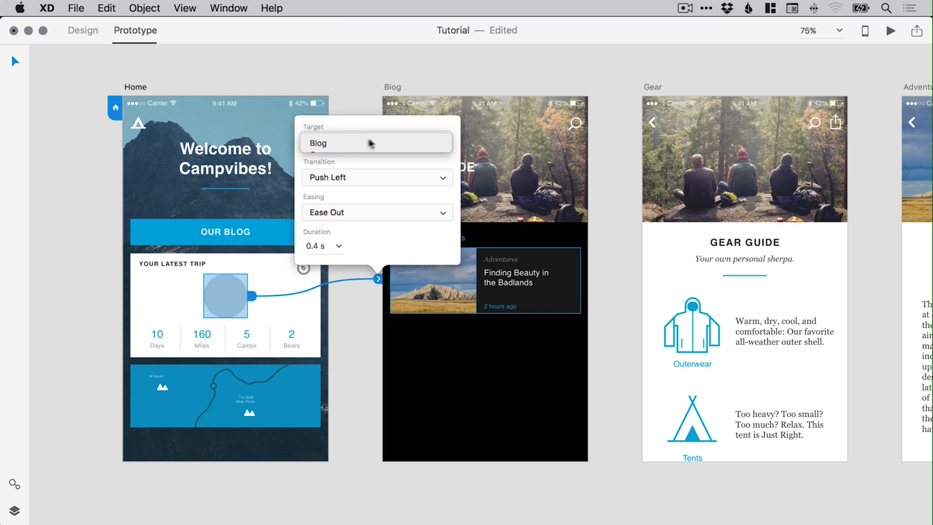
left_click(377, 177)
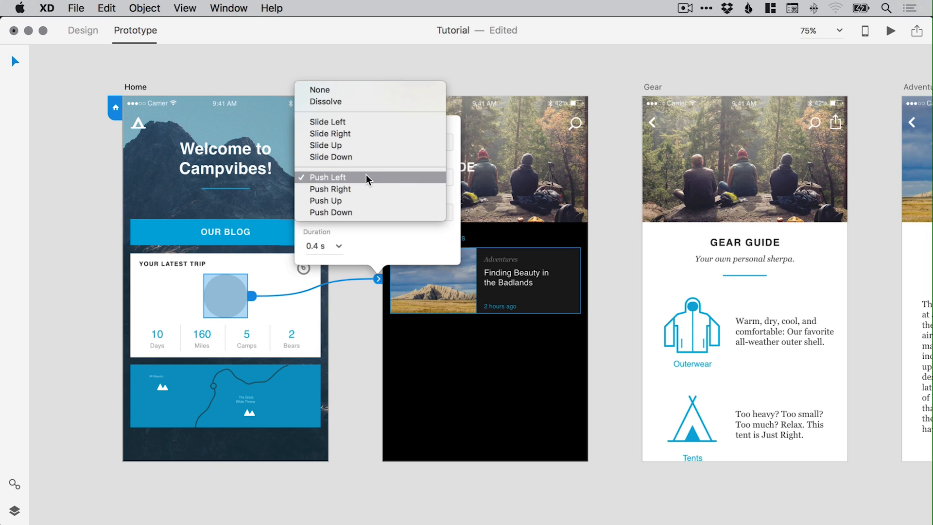
left_click(327, 177)
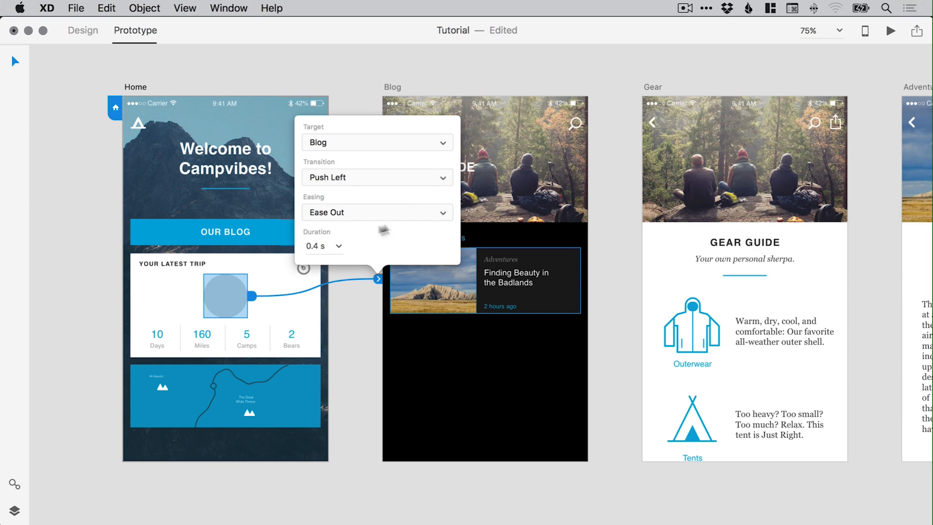
left_click(376, 212)
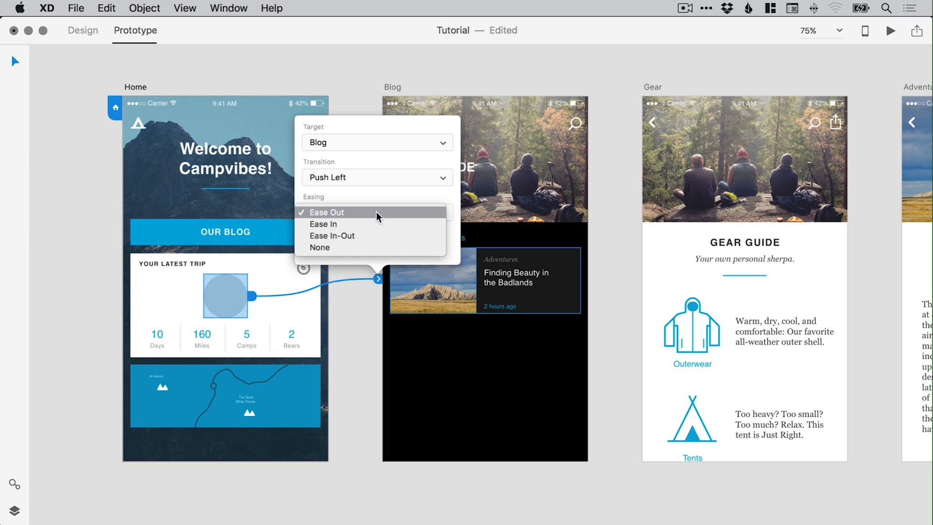
mouse_move(367, 248)
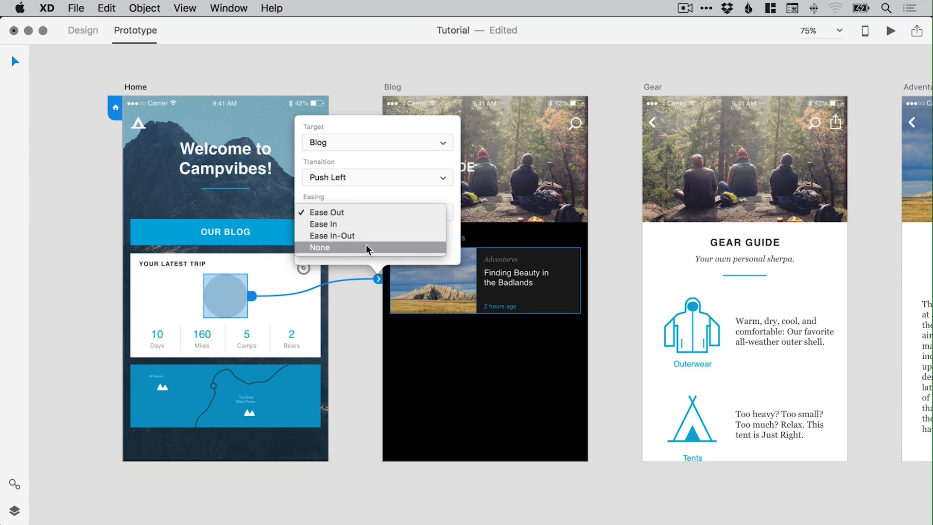
left_click(326, 212)
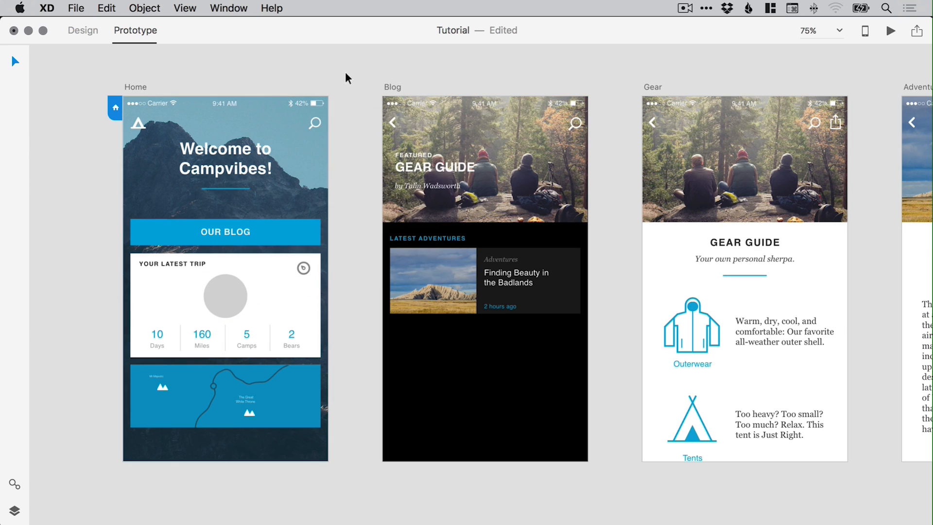
mouse_move(356, 238)
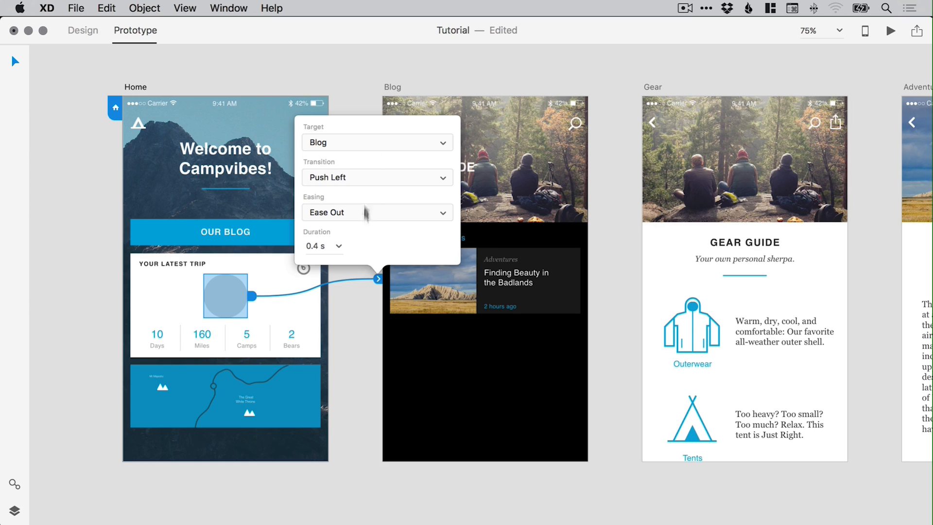
mouse_move(373, 304)
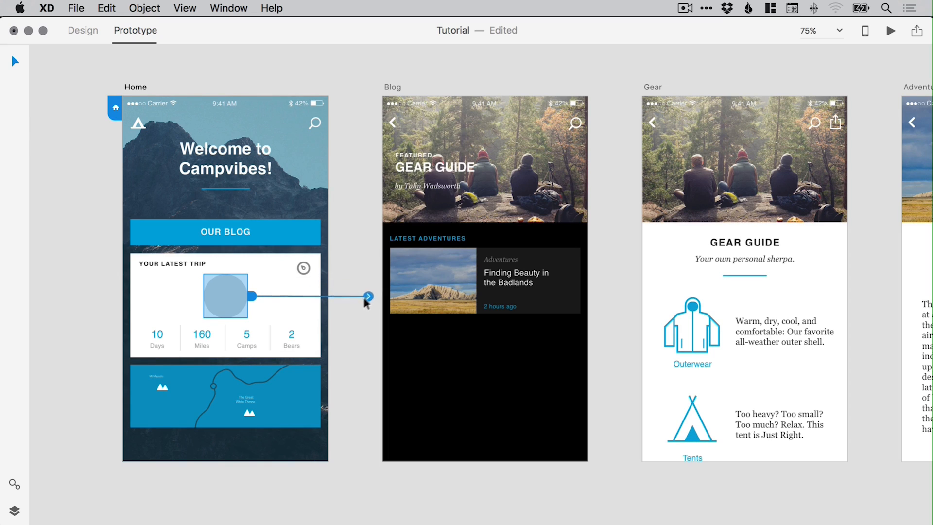
Step: Drag the trip-card circle's wire off into empty canvas to delete its Blog link
left_click_drag(367, 297, 344, 216)
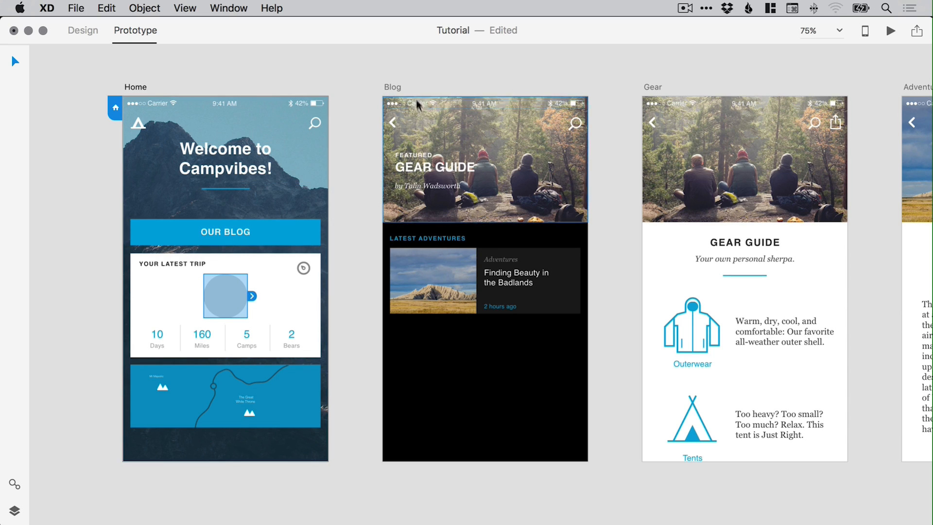
Step: Wire Home's OUR BLOG button to the Blog artboard
left_click(224, 232)
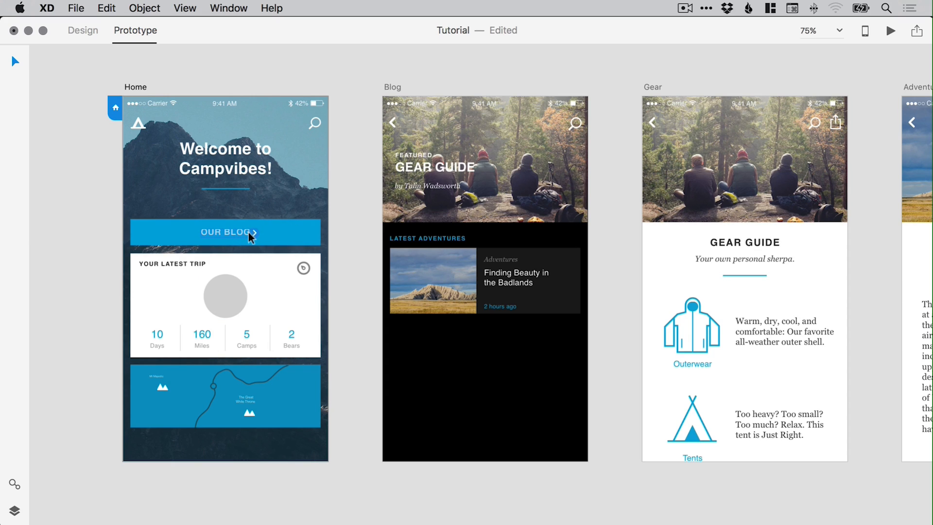
mouse_move(289, 234)
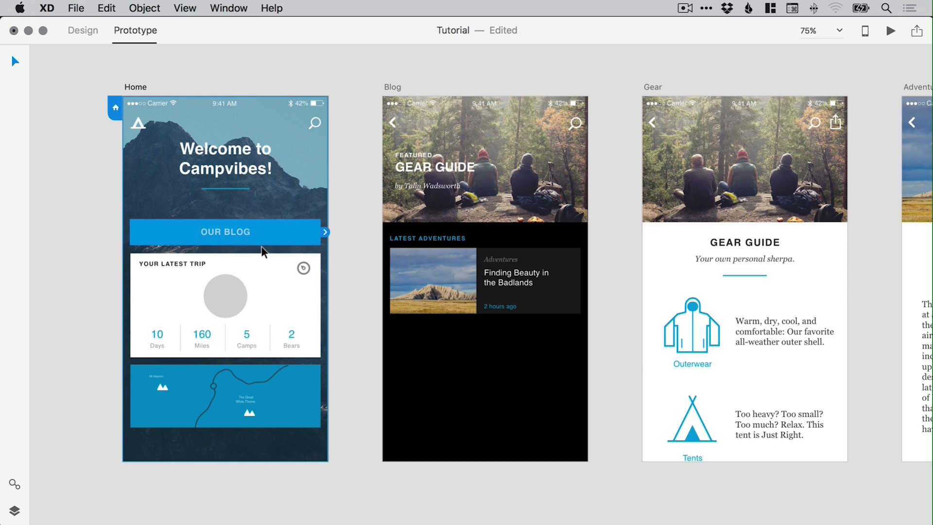
mouse_move(304, 237)
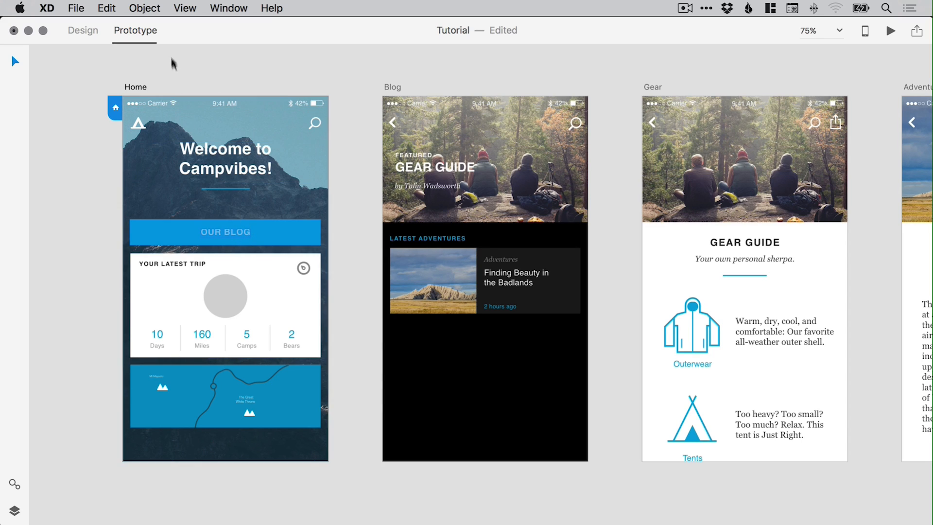
left_click(144, 7)
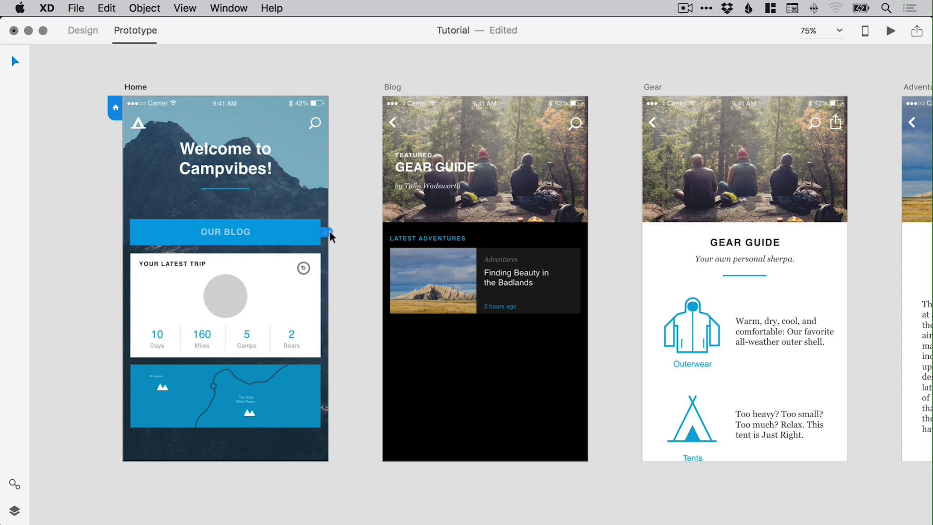
left_click_drag(326, 233, 466, 369)
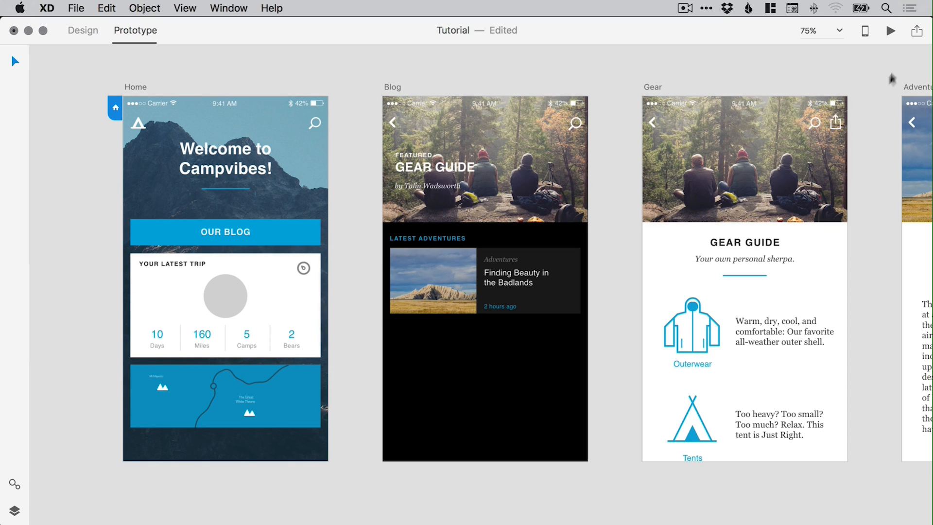
mouse_move(892, 31)
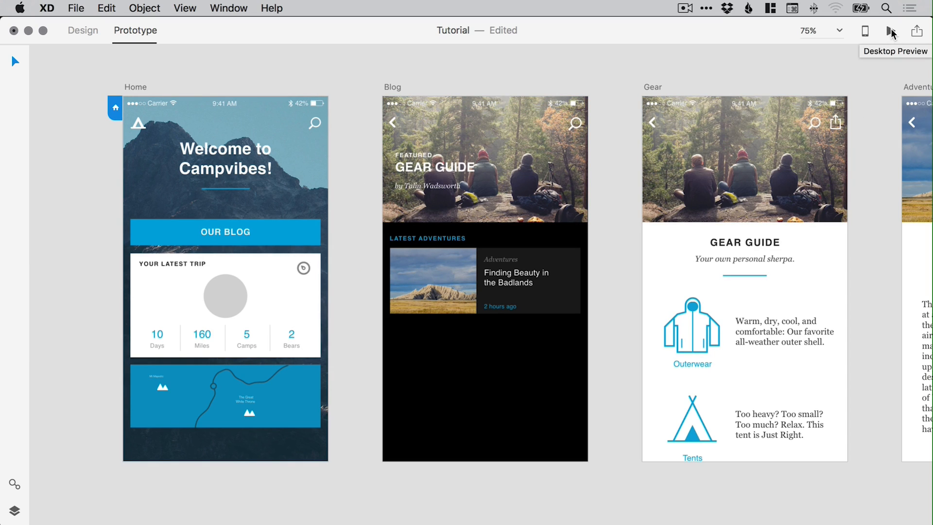
Step: Launch Desktop Preview and confirm OUR BLOG on Home opens the Blog screen
left_click(891, 31)
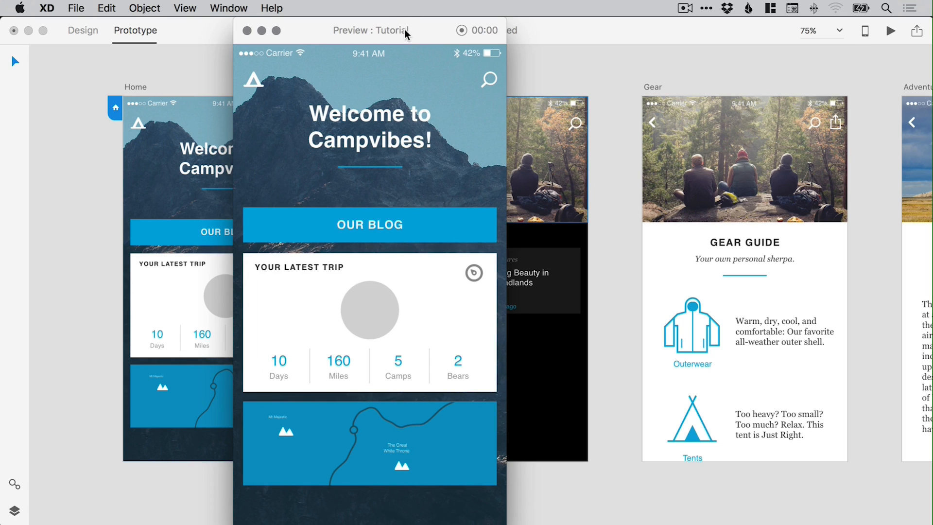
left_click_drag(369, 30, 588, 30)
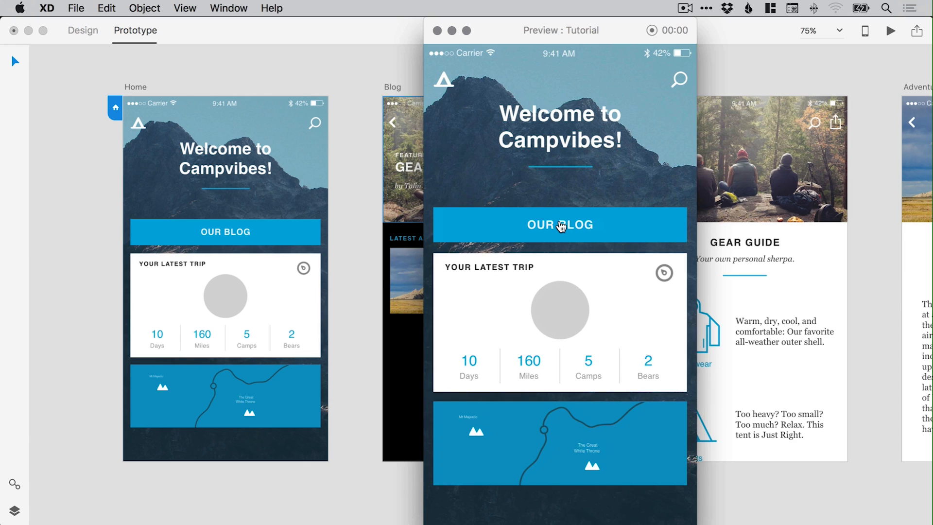
left_click(559, 224)
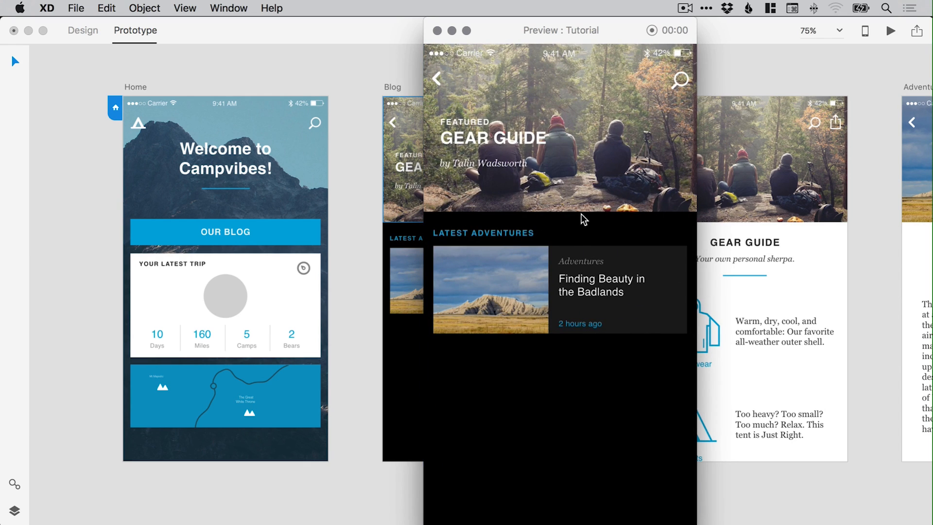
mouse_move(598, 45)
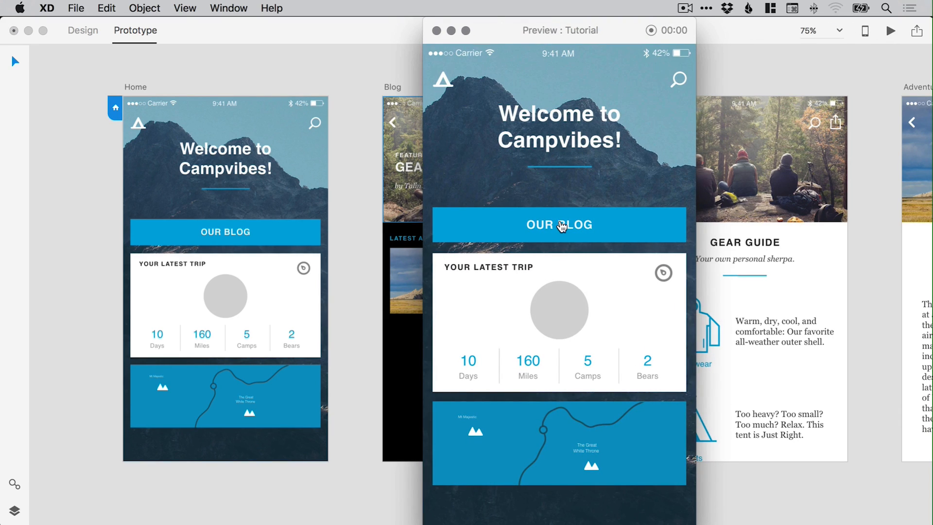
mouse_move(570, 229)
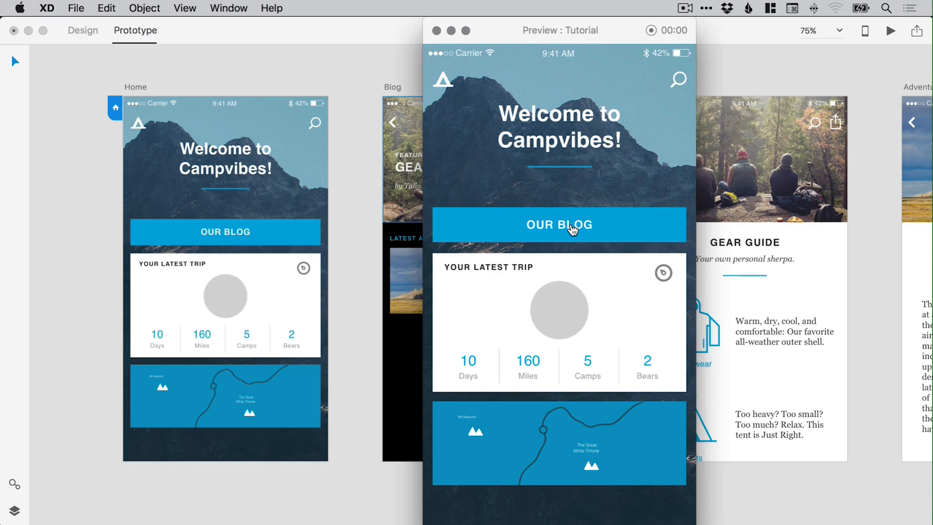
left_click(431, 30)
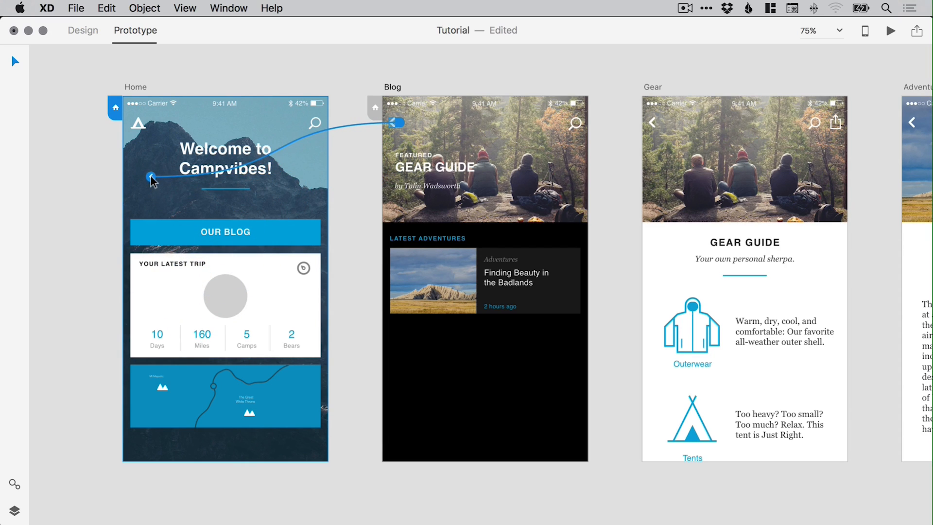
Step: Wire Blog's back arrow and set its target to Previous Artboard
left_click(332, 279)
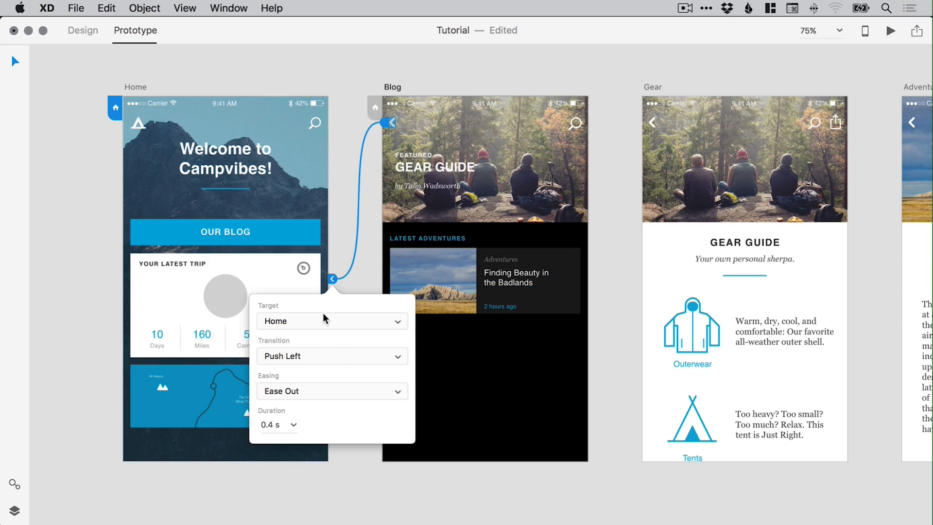
left_click(331, 321)
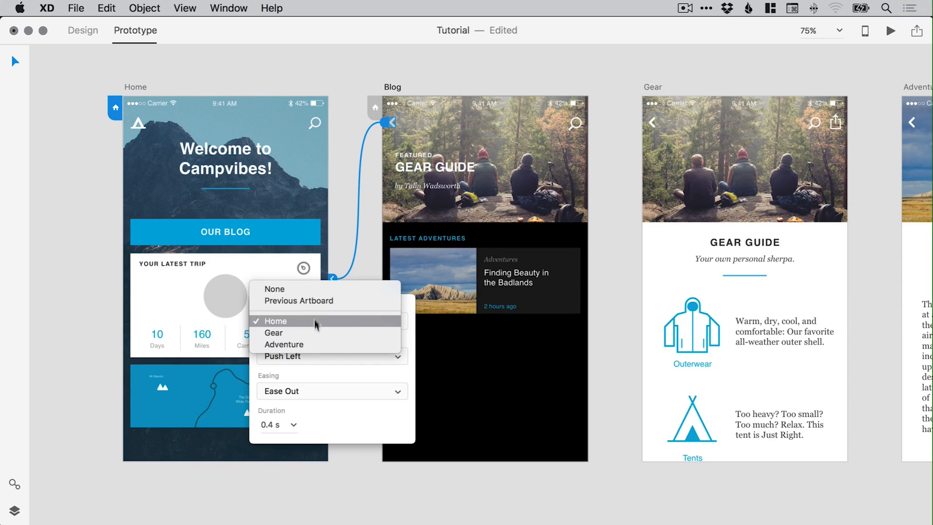
mouse_move(304, 301)
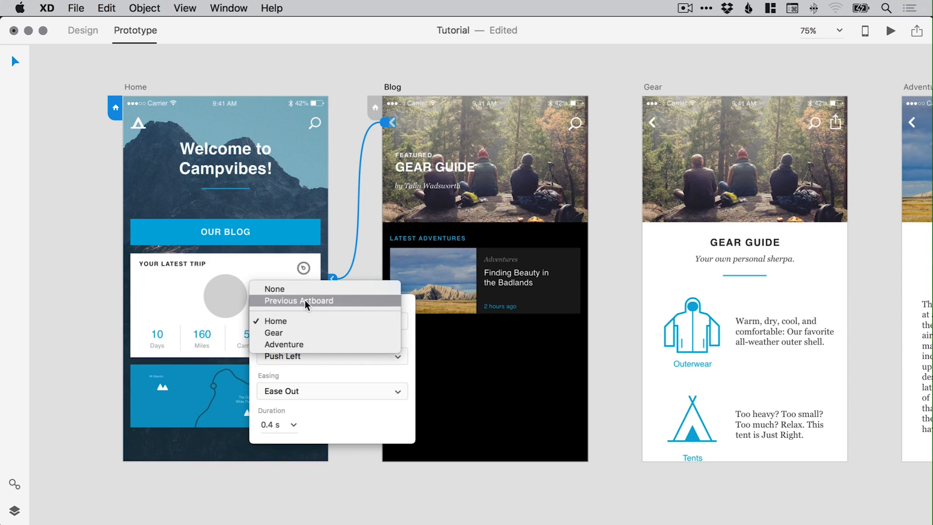
mouse_move(313, 322)
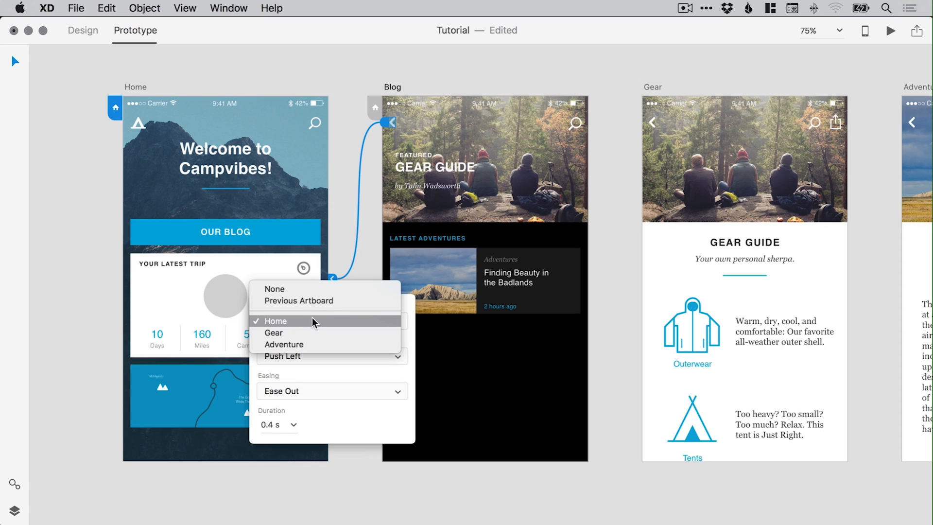
mouse_move(314, 300)
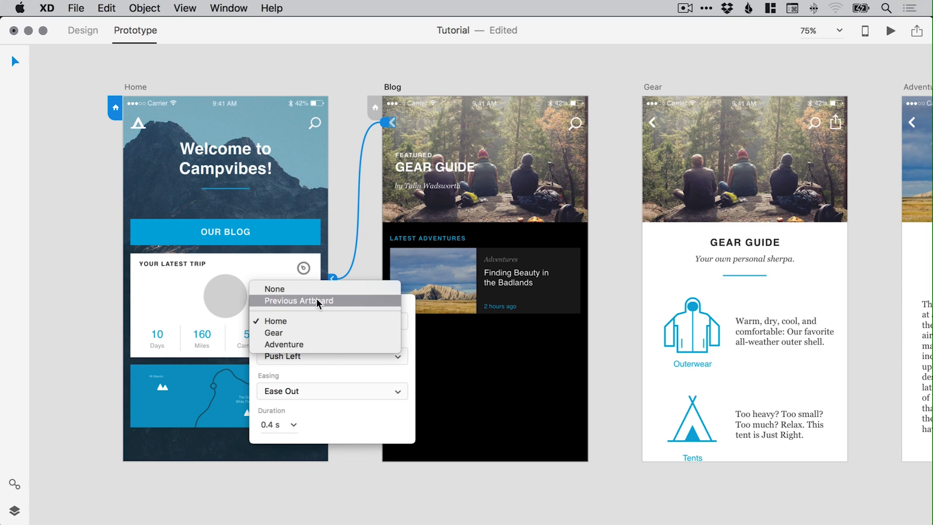
left_click(301, 300)
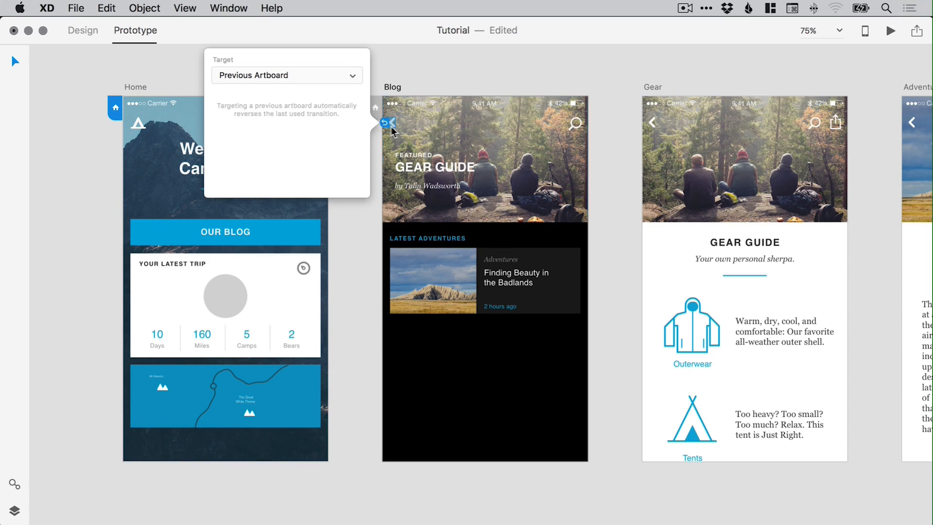
mouse_move(237, 154)
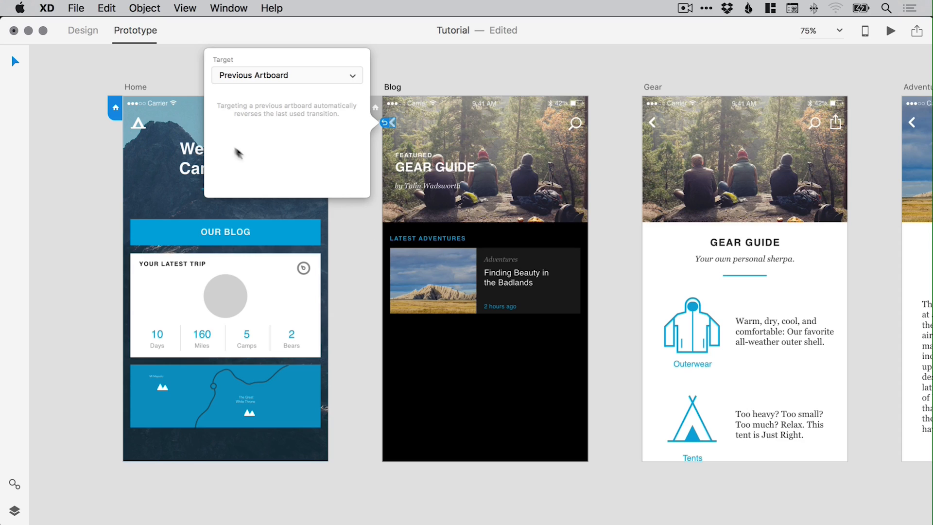
mouse_move(306, 129)
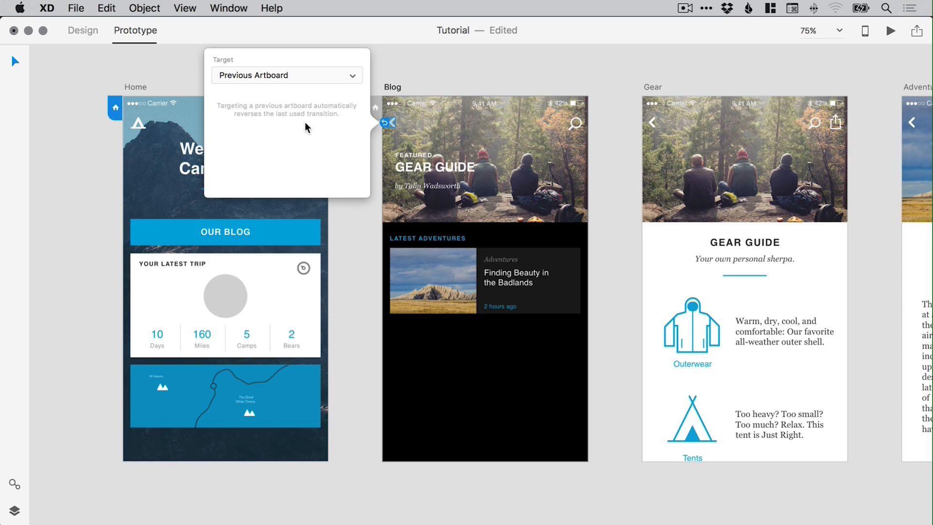
mouse_move(299, 154)
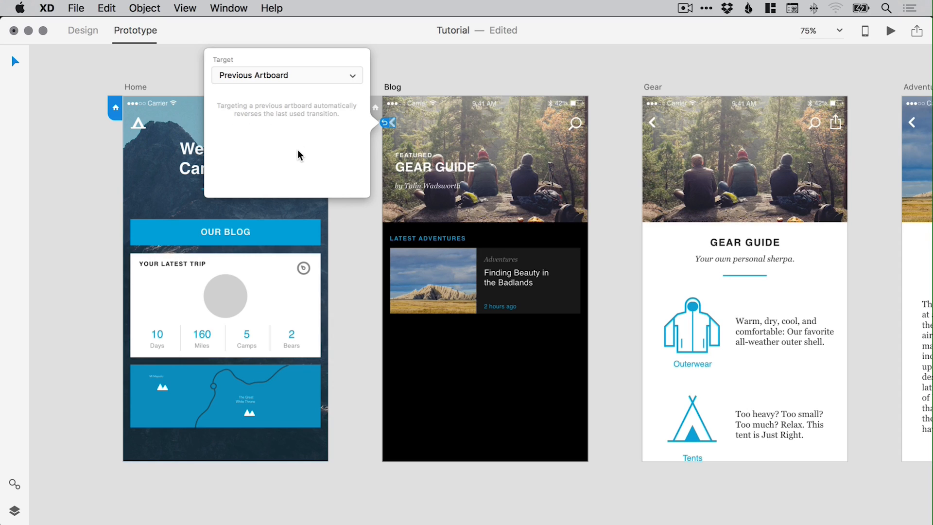
Step: Re-set the back arrow's target to Previous Artboard and start a preview
left_click(286, 75)
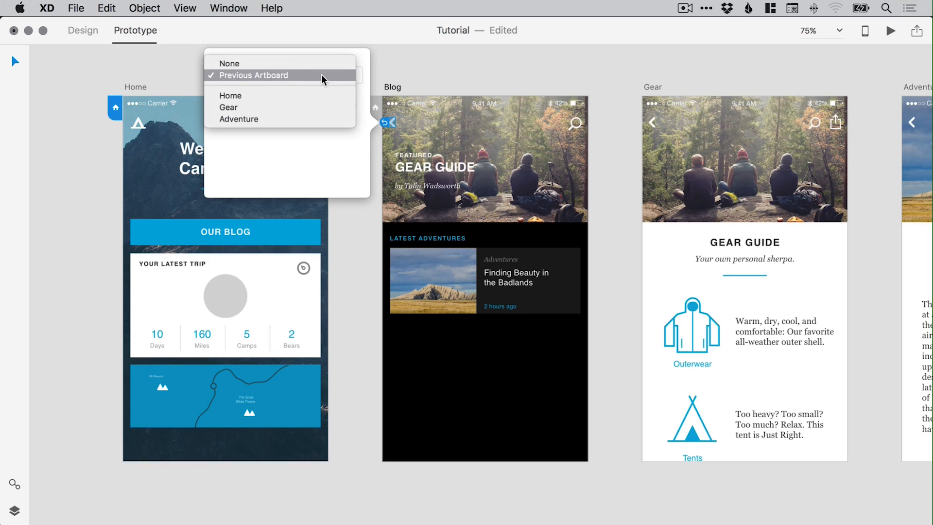
left_click(230, 95)
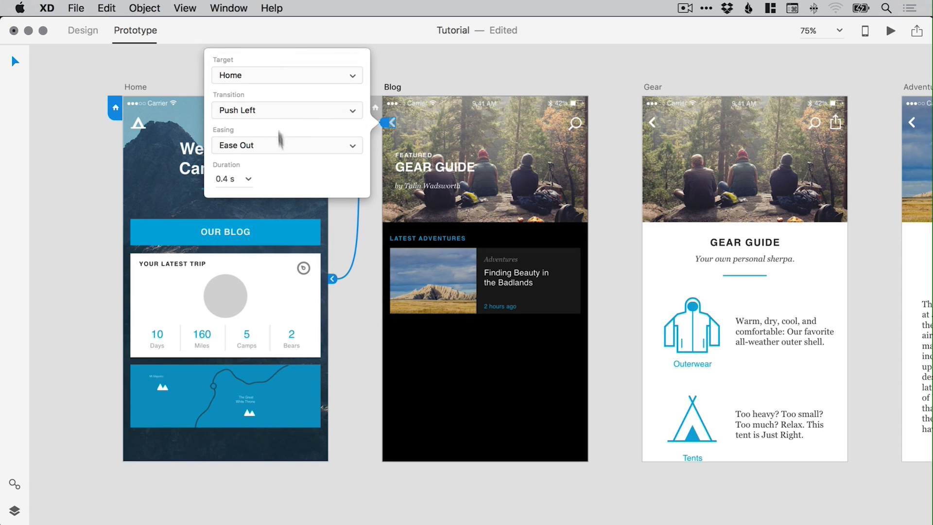
left_click(285, 75)
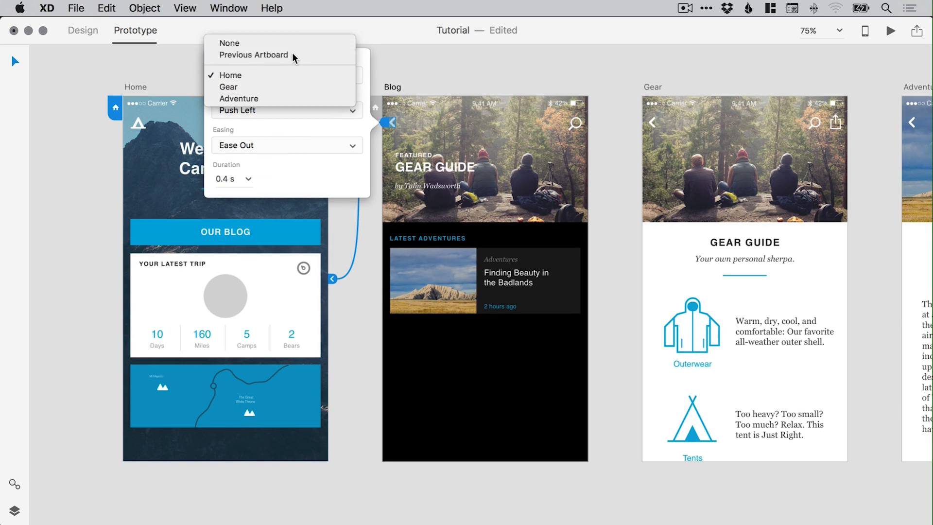
left_click(254, 54)
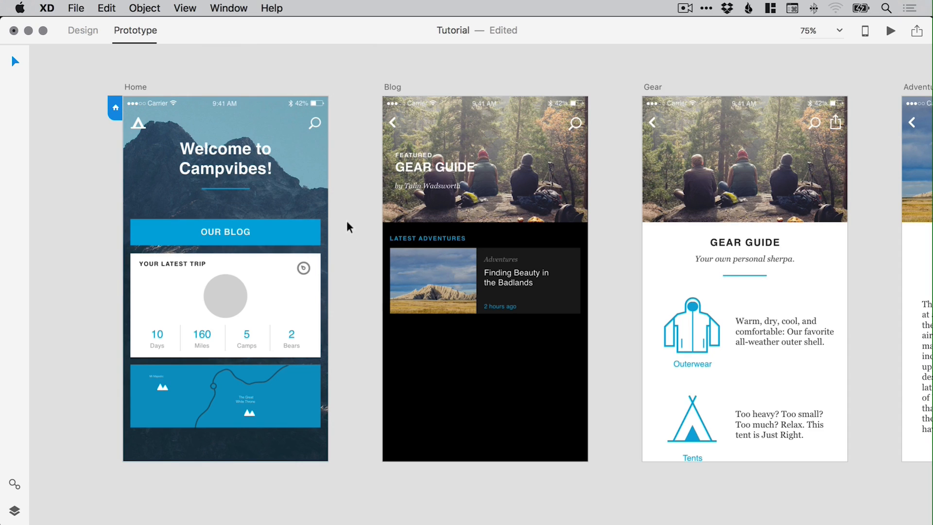
left_click(891, 30)
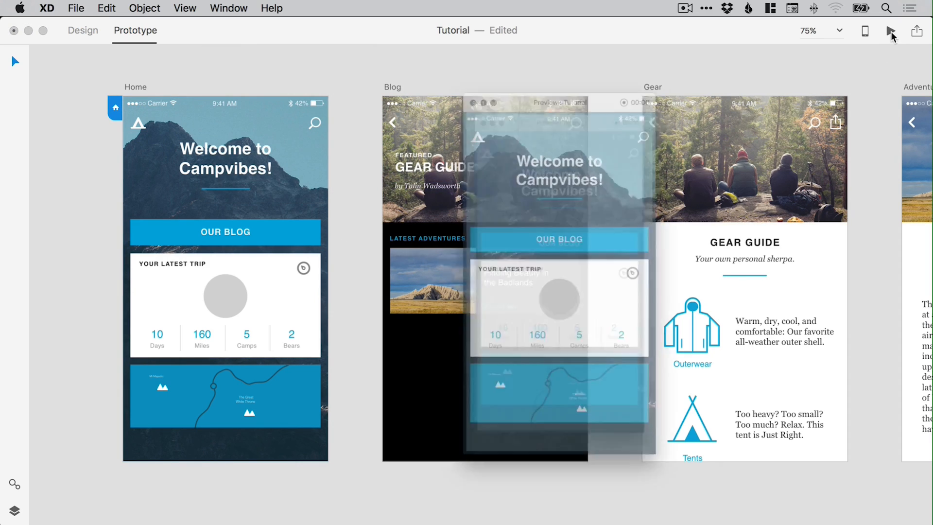
Step: In preview, open Blog via OUR BLOG, return Home with the back arrow, then close it
left_click(892, 30)
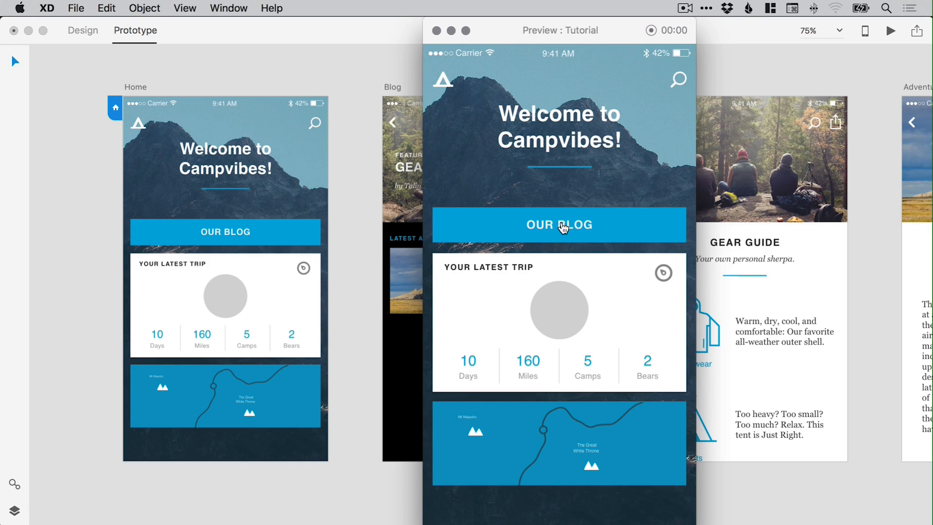
left_click(558, 225)
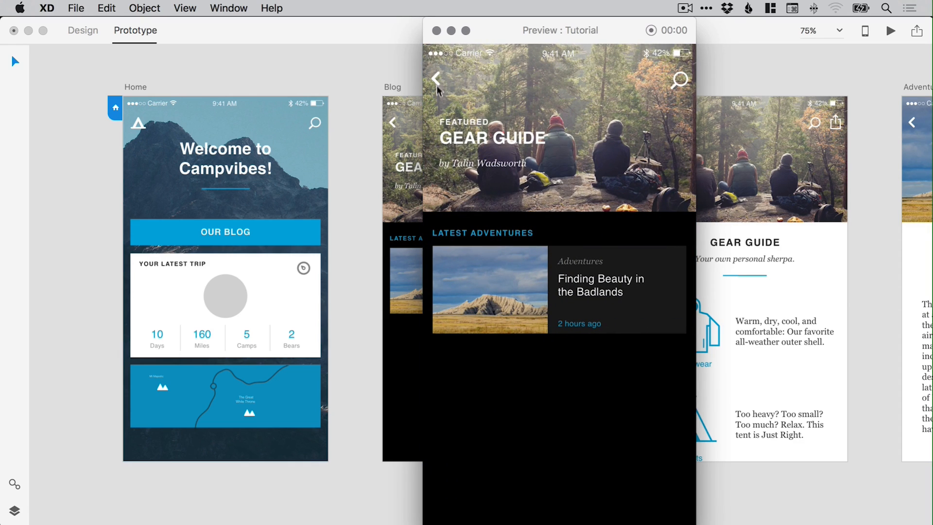
left_click(436, 78)
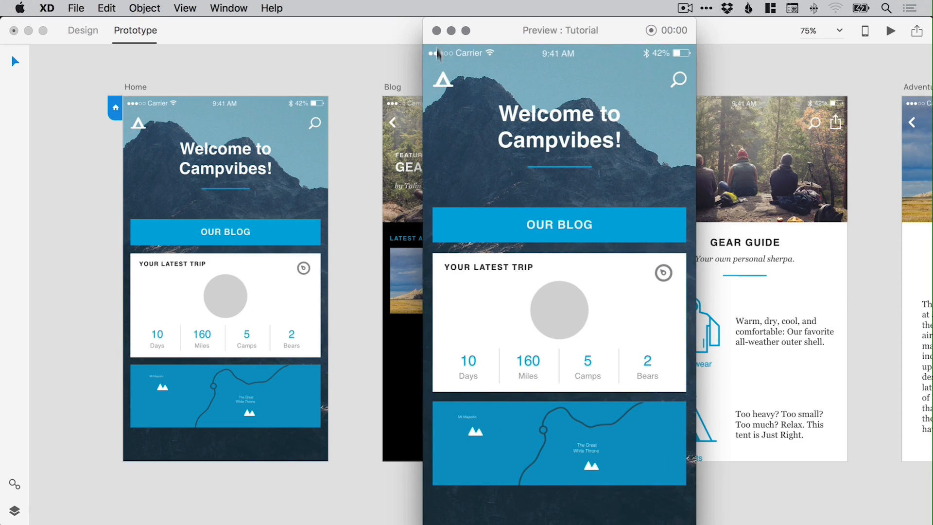
left_click(439, 30)
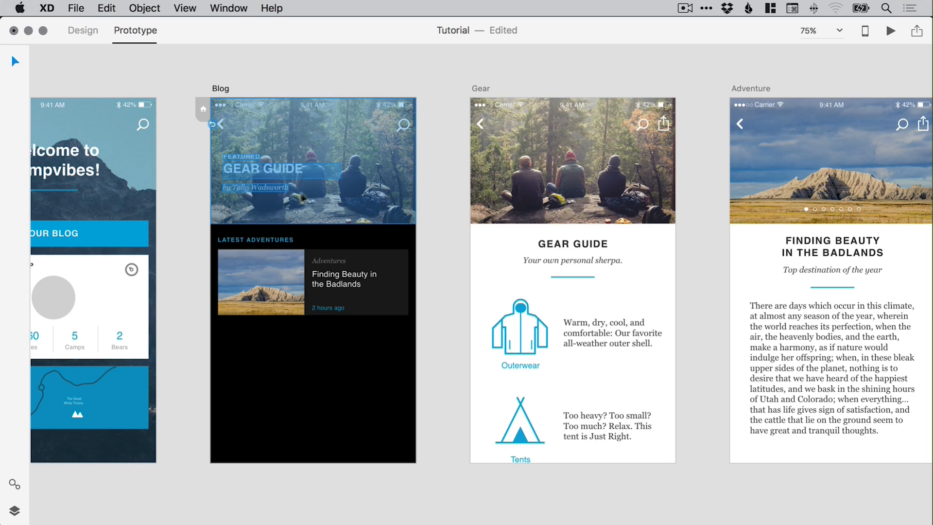
mouse_move(145, 8)
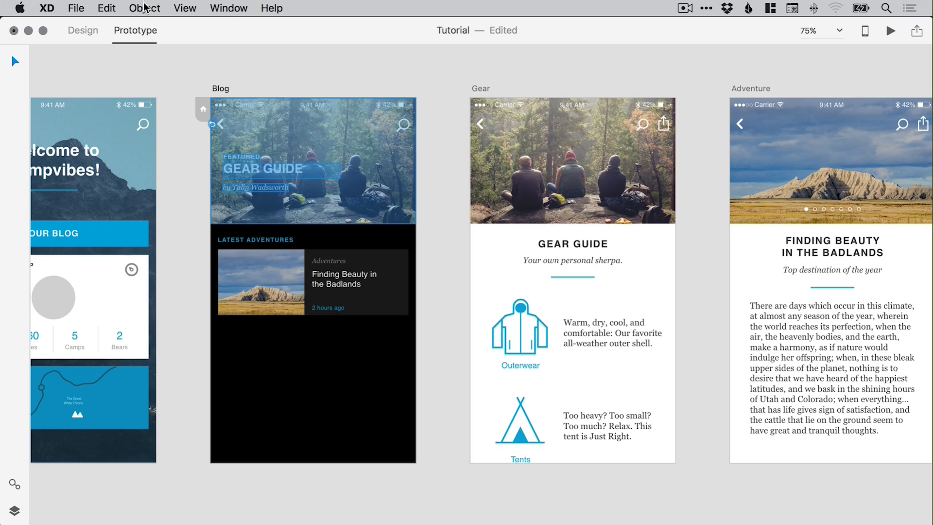
Step: Wire Gear's back arrow with a link targeting the previous artboard
left_click(144, 8)
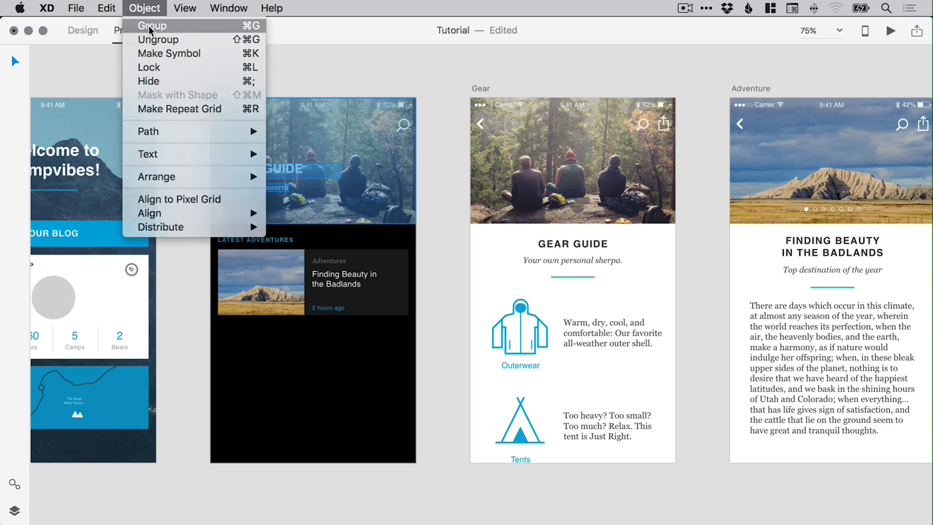
left_click(135, 30)
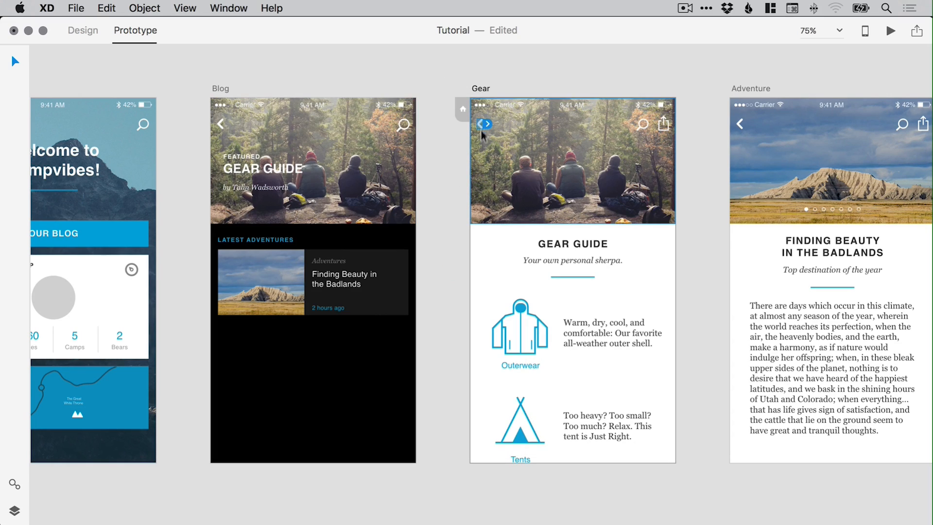
left_click_drag(483, 123, 341, 136)
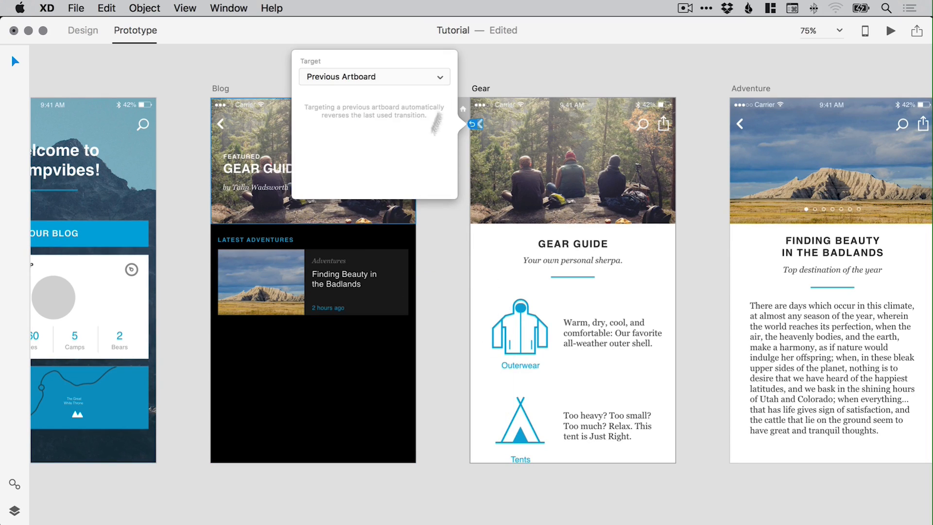
mouse_move(566, 70)
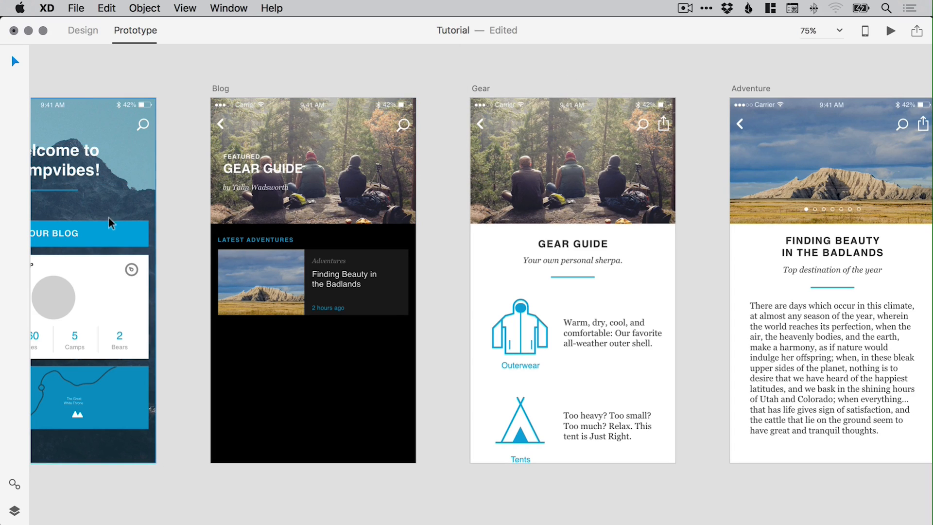
mouse_move(435, 138)
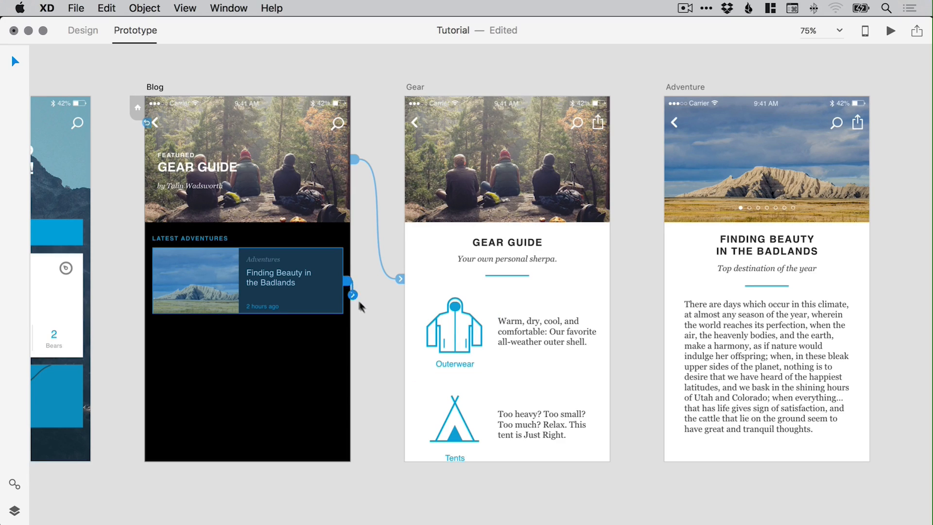
Step: Wire Blog's Finding Beauty card to the Adventure artboard
left_click_drag(352, 295, 603, 306)
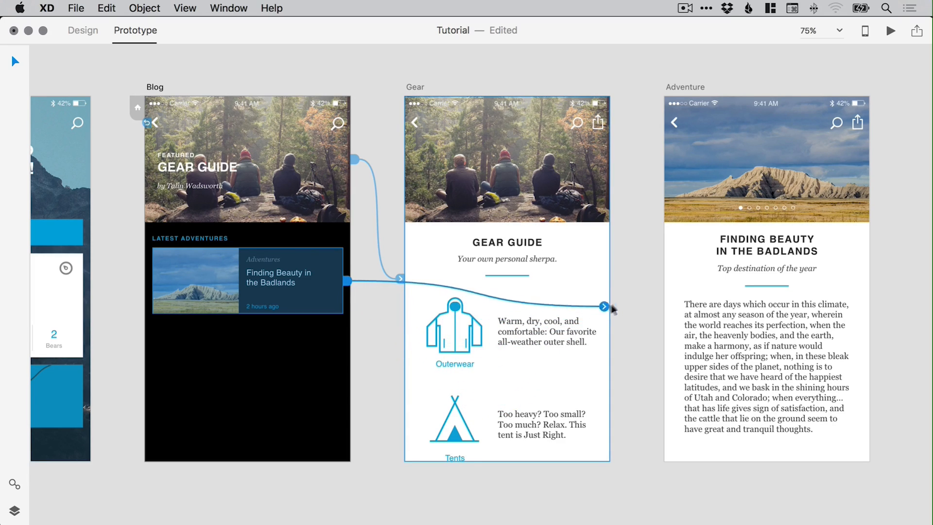
left_click_drag(603, 306, 833, 285)
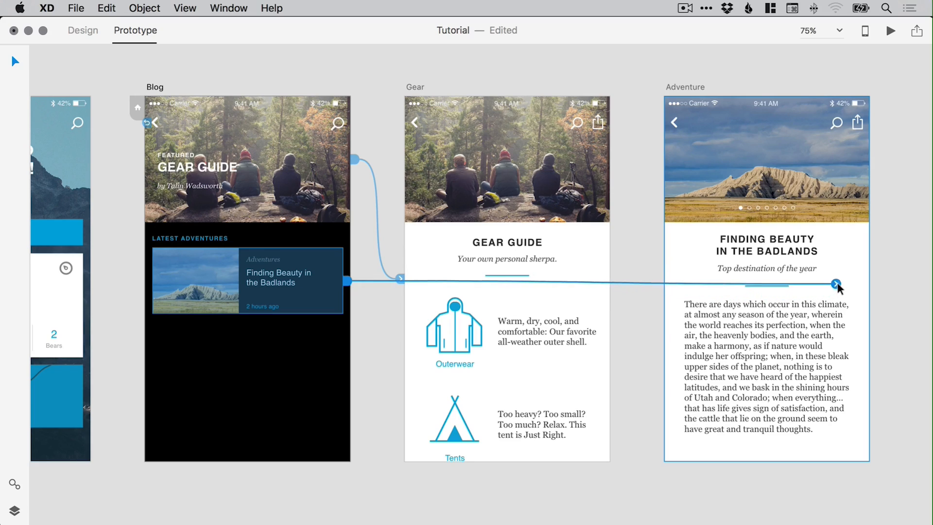
left_click(836, 284)
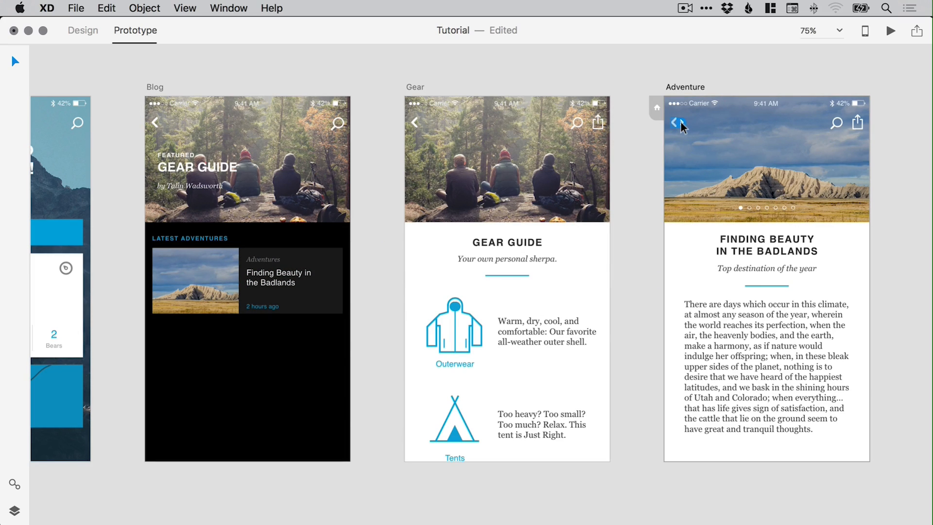
Step: Wire Adventure's back arrow and set its target to Previous Artboard
left_click_drag(676, 123, 242, 341)
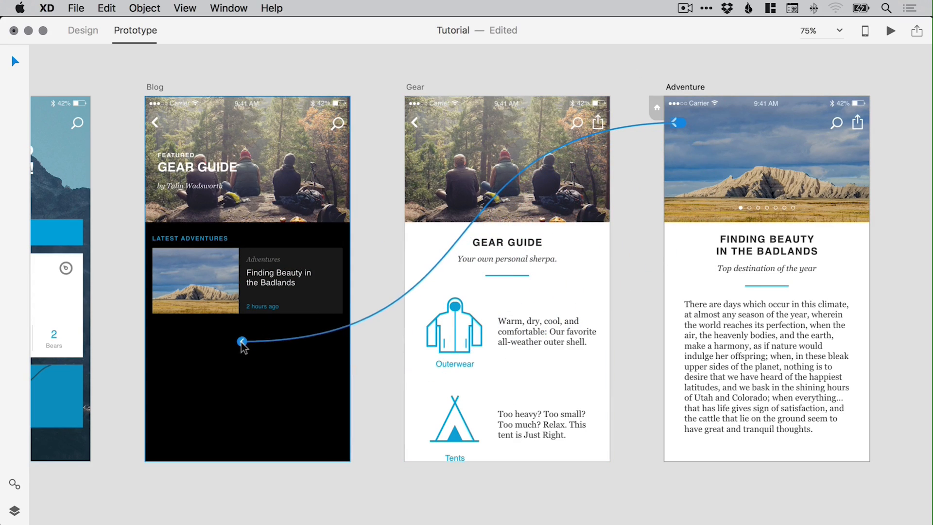
left_click(242, 342)
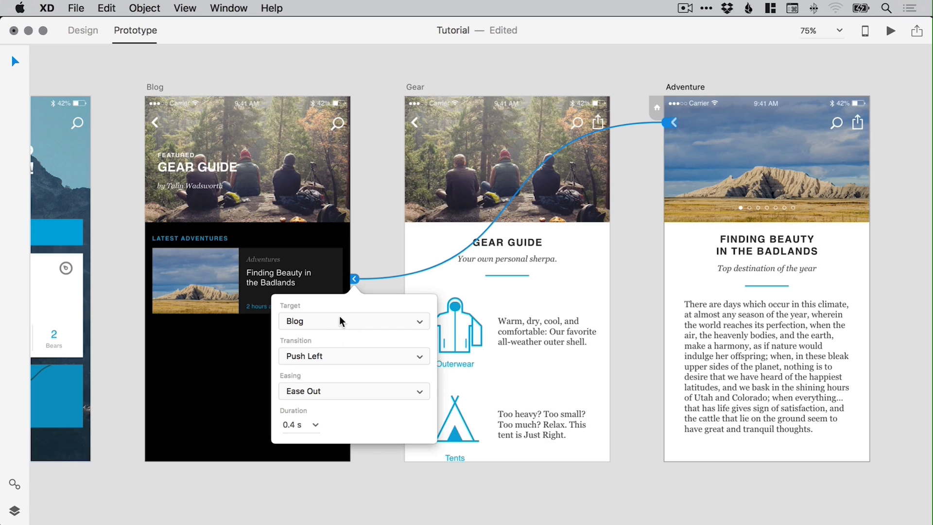
left_click(354, 321)
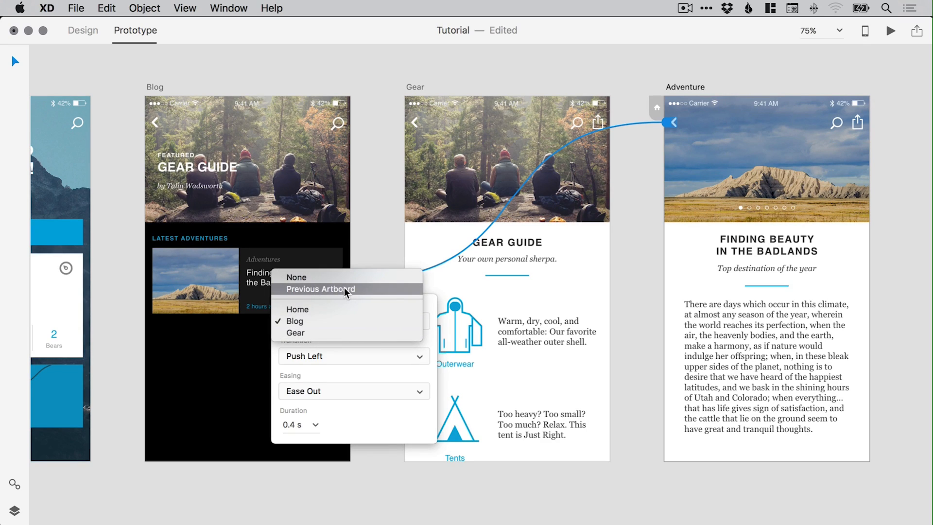
left_click(320, 289)
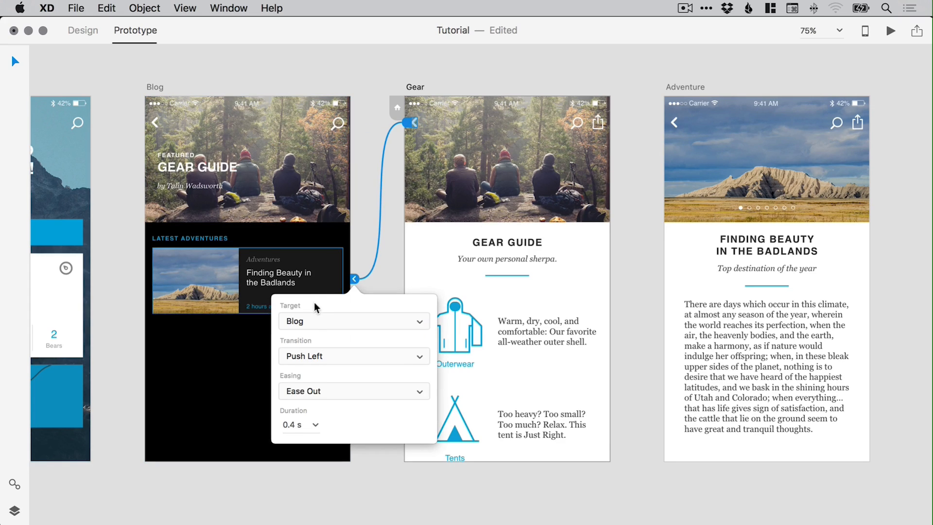
Step: Set Gear's back arrow target to Previous Artboard and close the link settings
left_click(354, 321)
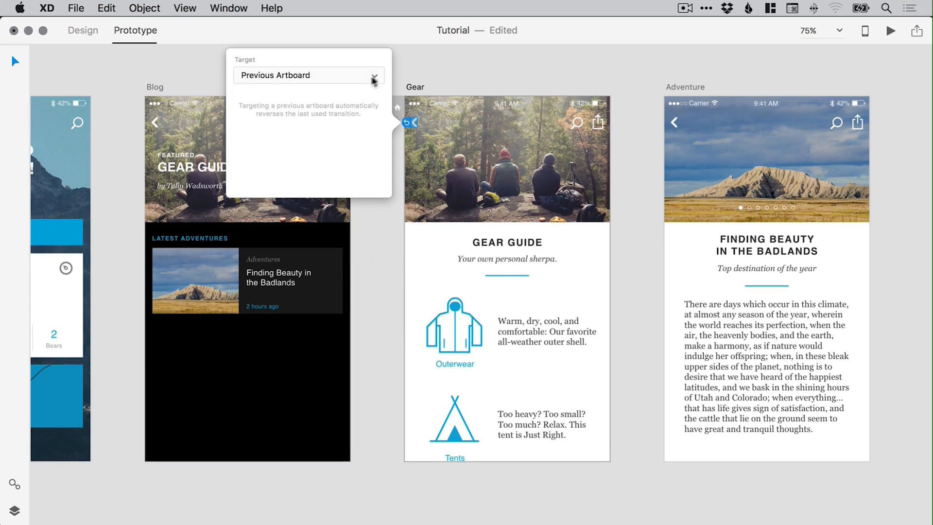
left_click(414, 128)
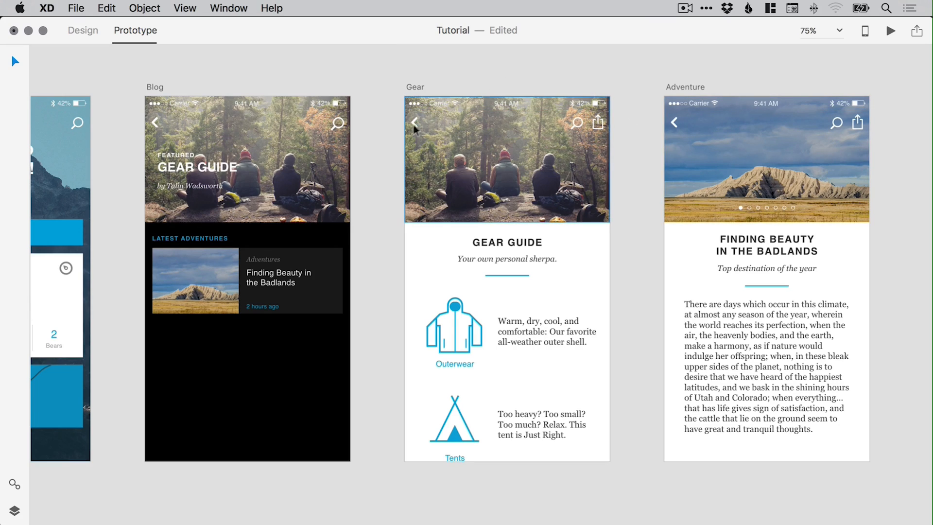
scroll("right", 3)
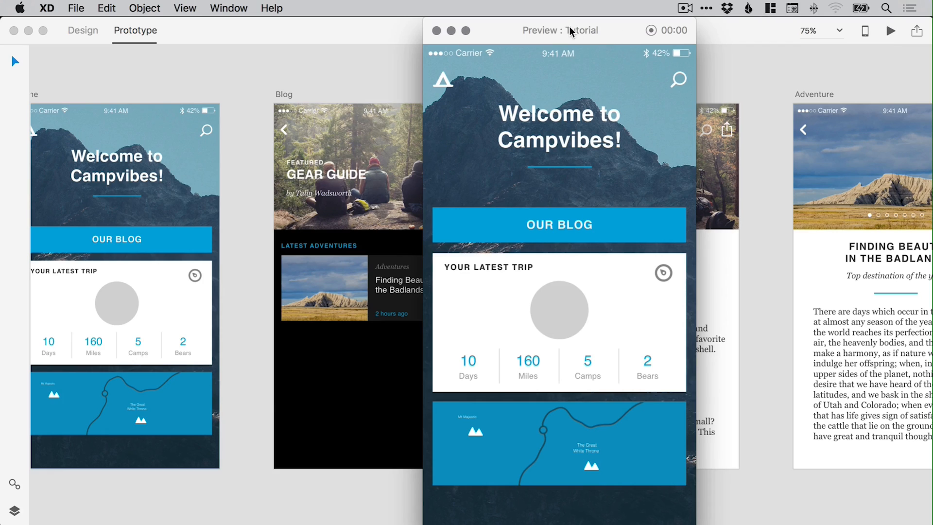
mouse_move(564, 30)
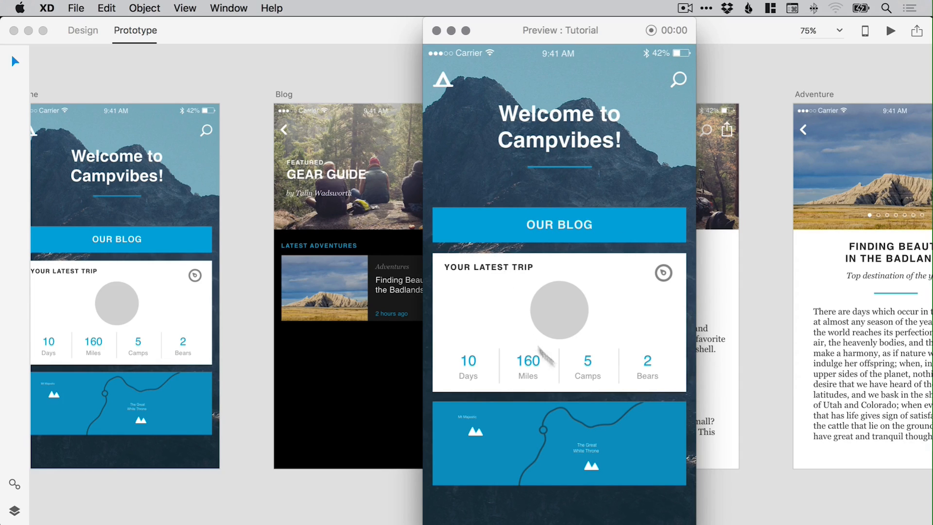
mouse_move(560, 181)
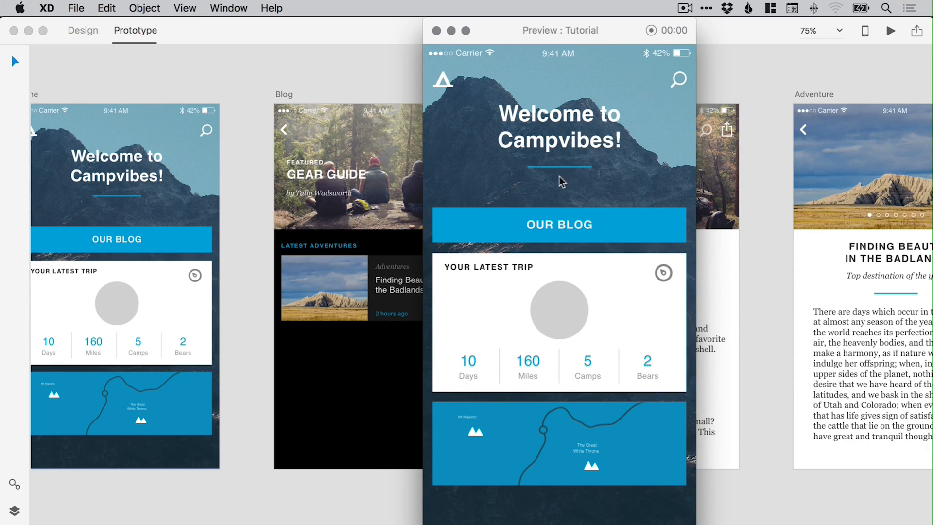
mouse_move(563, 216)
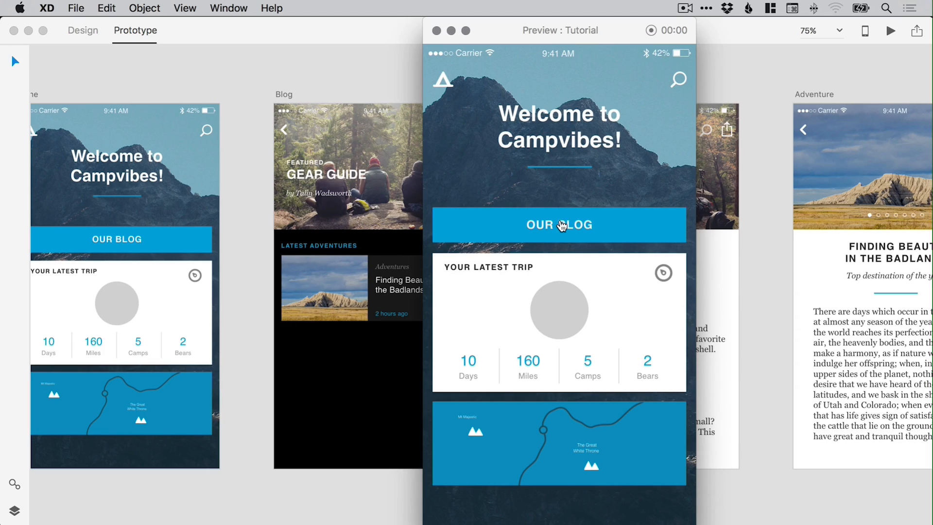
mouse_move(556, 219)
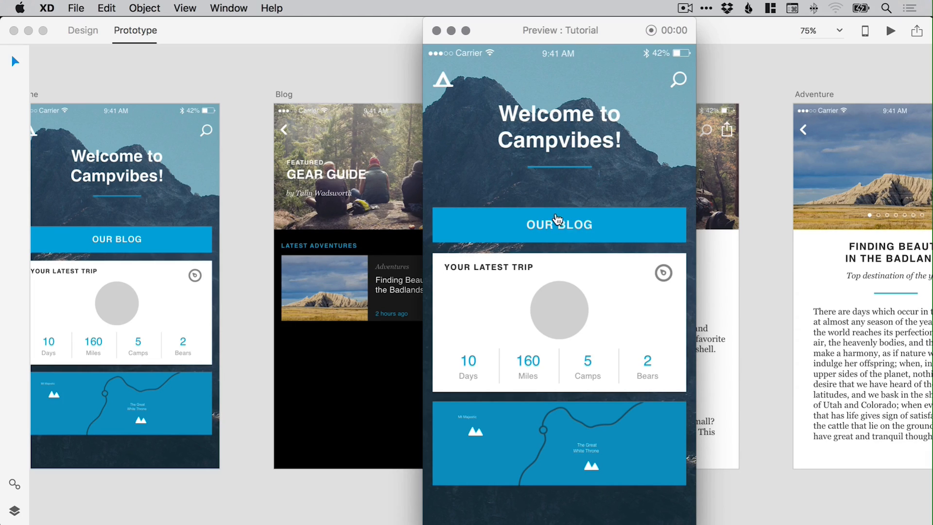
left_click(558, 225)
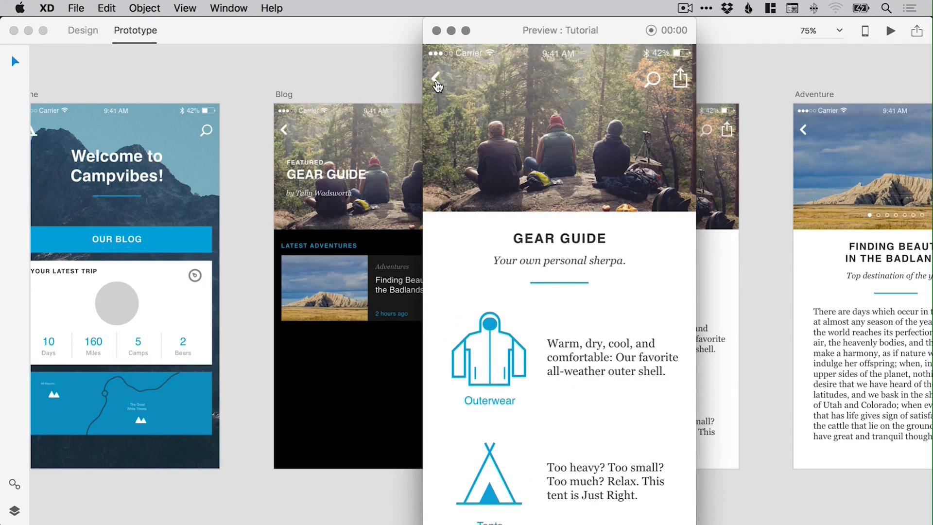
left_click(436, 79)
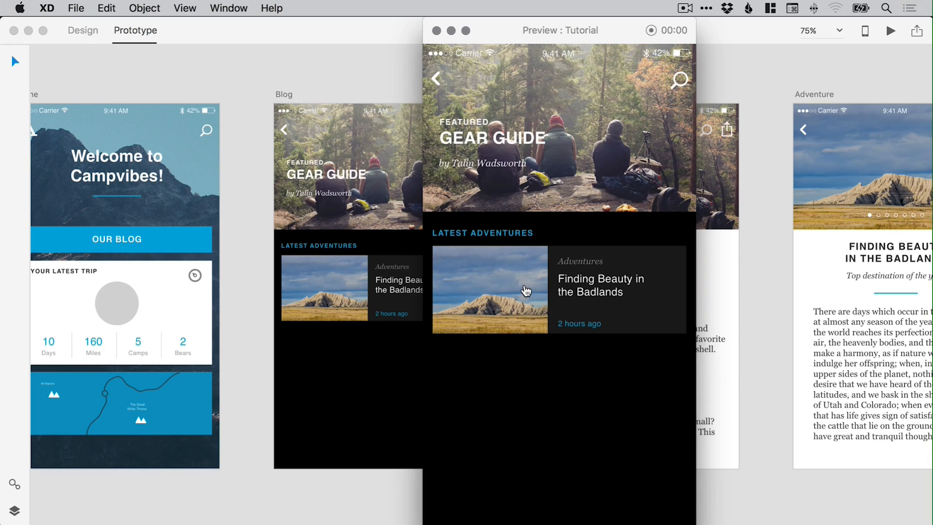
left_click(525, 290)
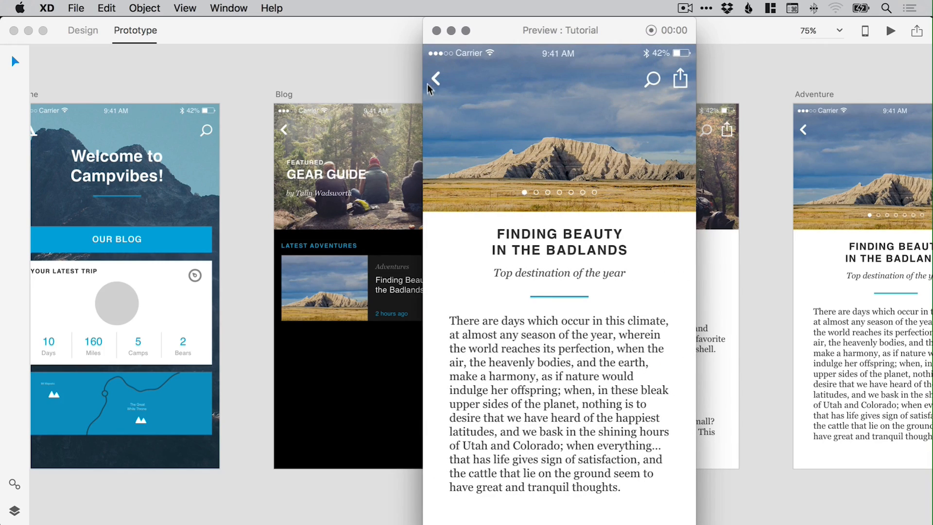
left_click(437, 79)
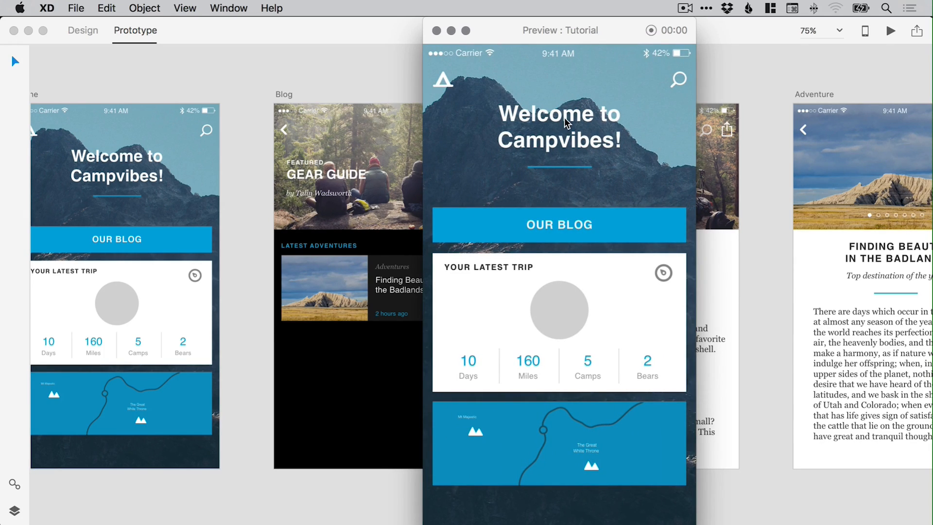
left_click(427, 30)
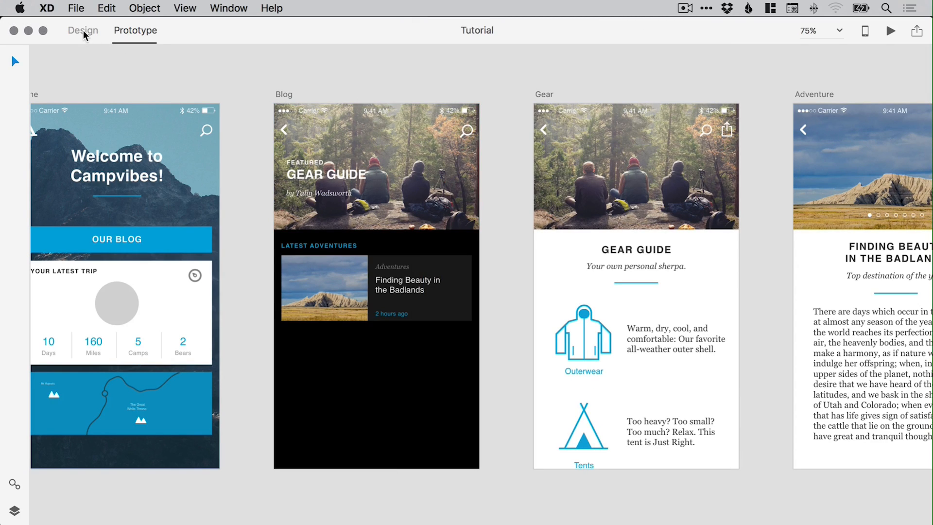
left_click(82, 30)
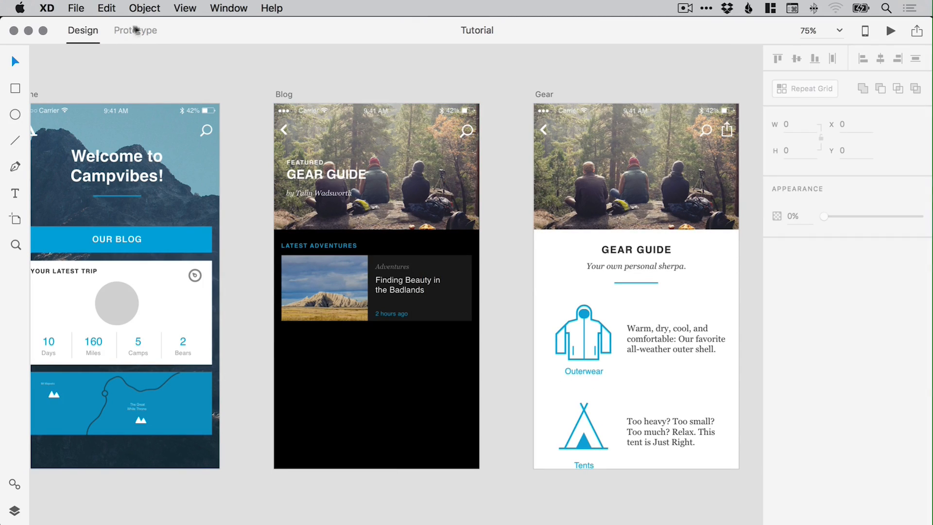
left_click(135, 30)
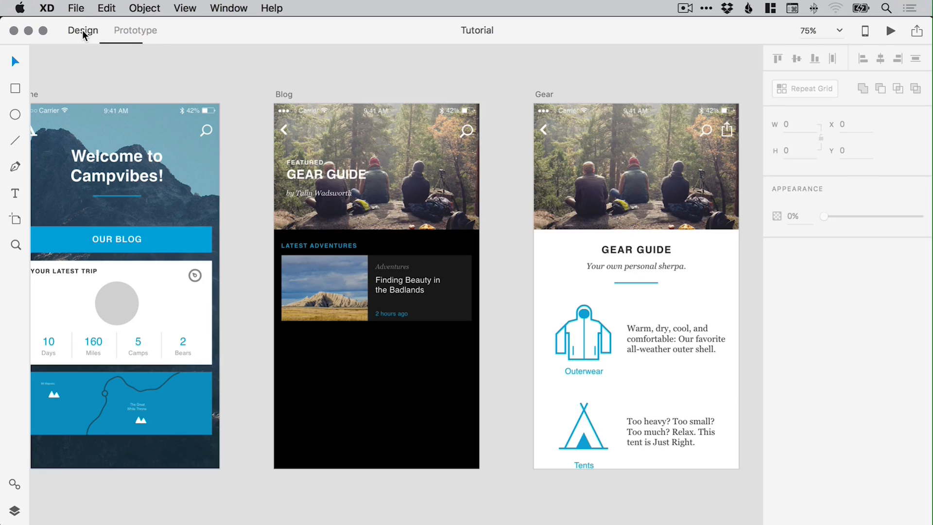
left_click(135, 30)
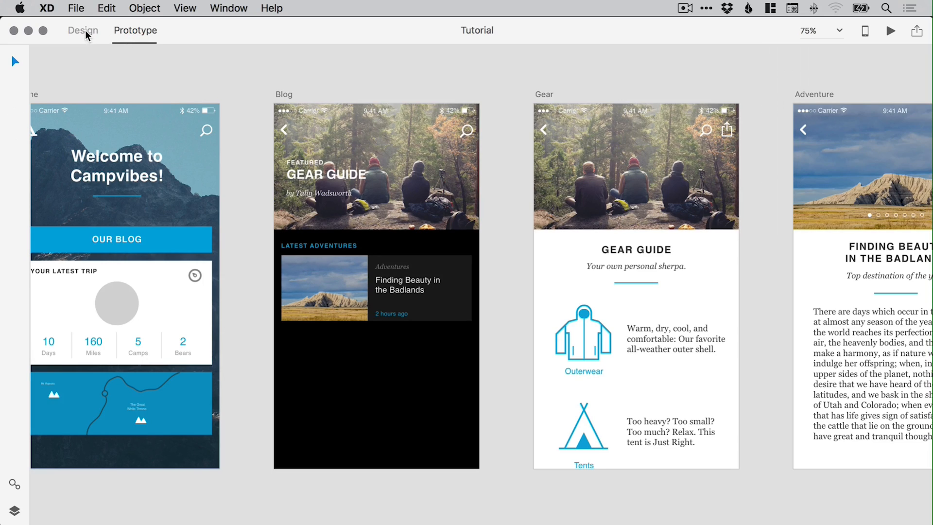
left_click(134, 30)
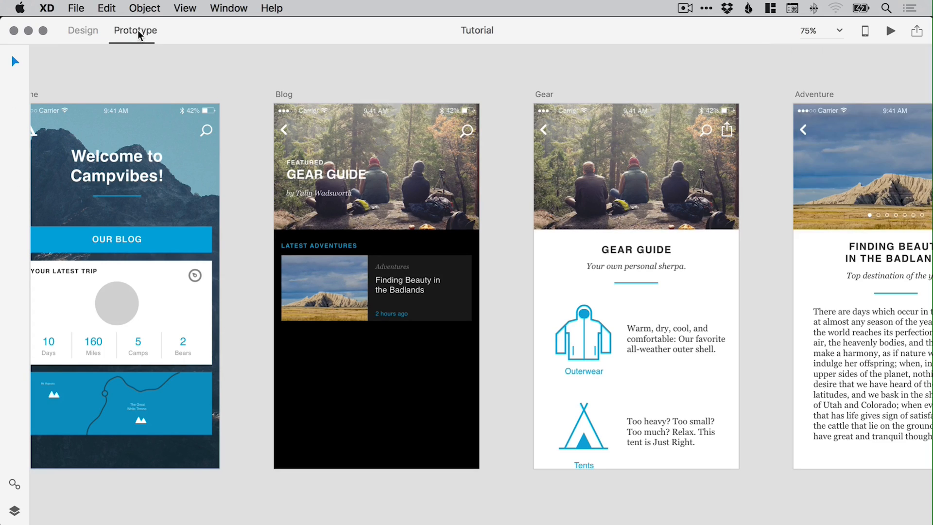
mouse_move(138, 33)
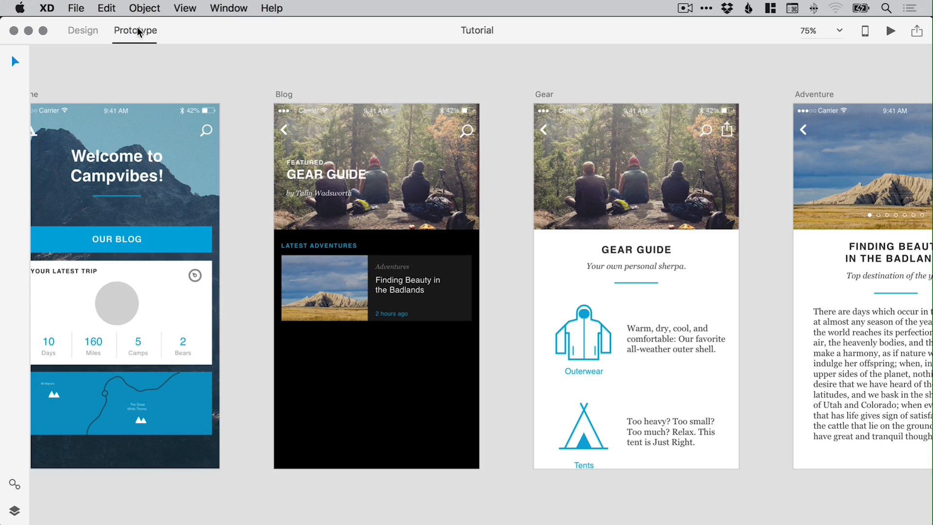
left_click(82, 30)
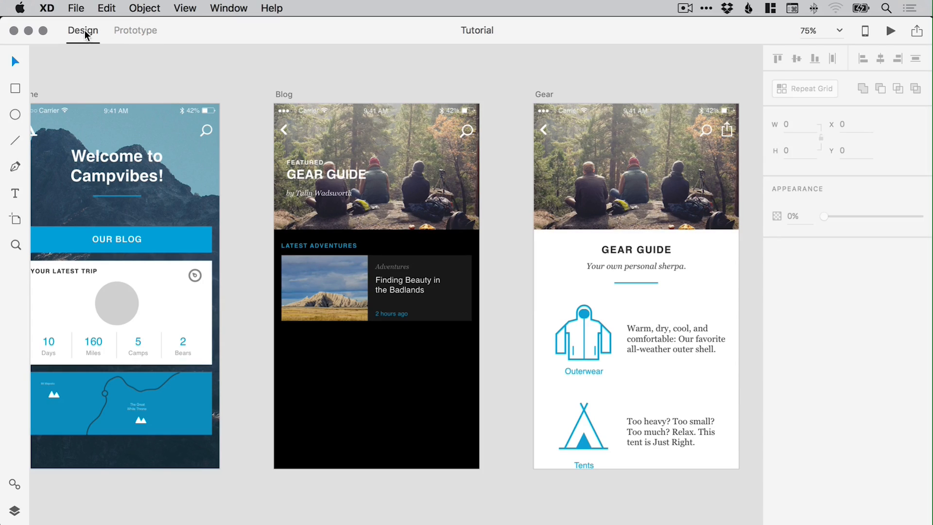
mouse_move(136, 30)
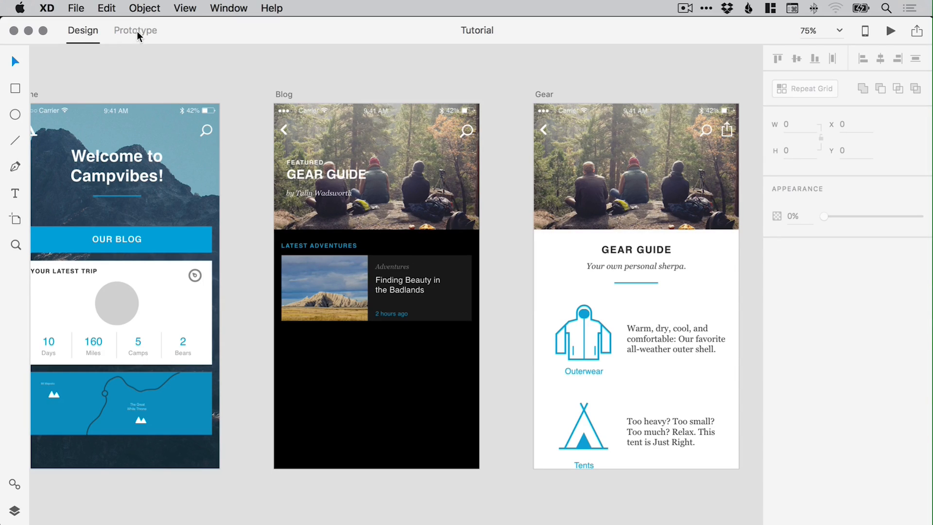
left_click(135, 30)
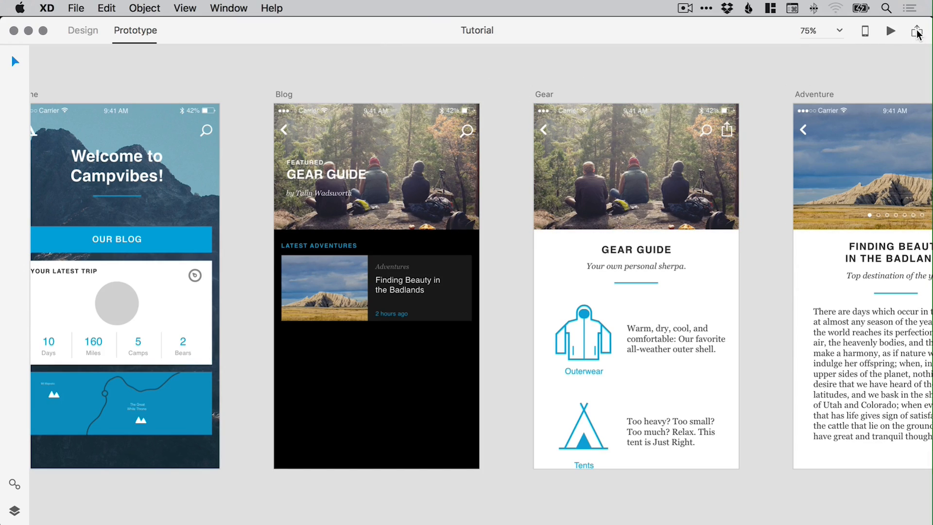
Step: Share the prototype online by creating a link and copying it
left_click(915, 30)
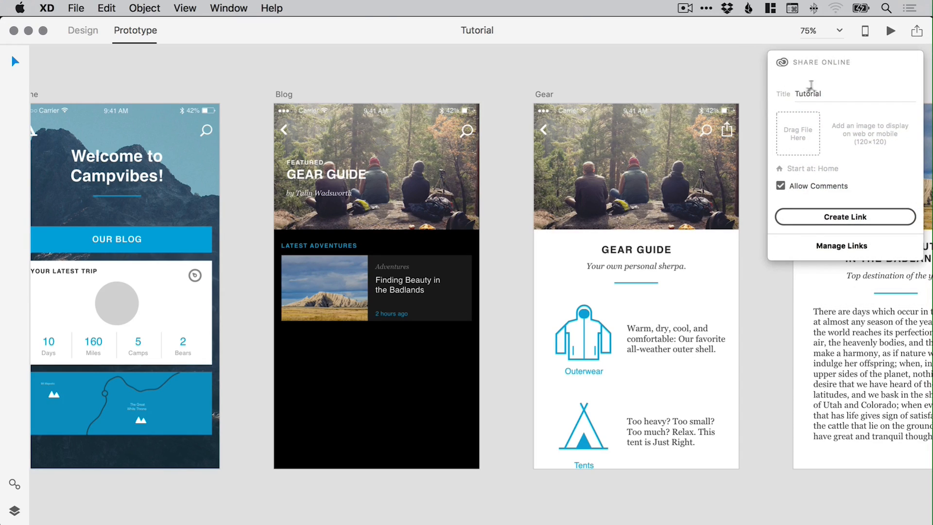
mouse_move(790, 137)
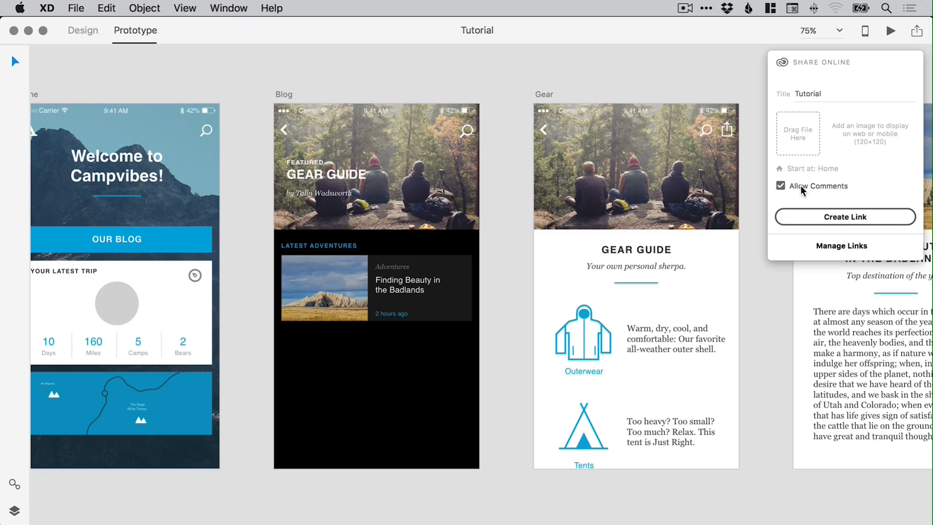
left_click(845, 217)
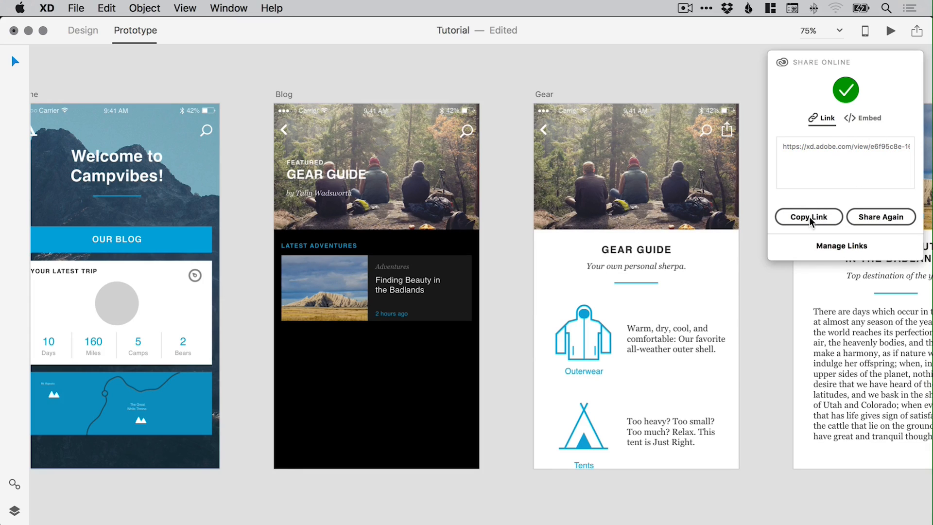
left_click(808, 217)
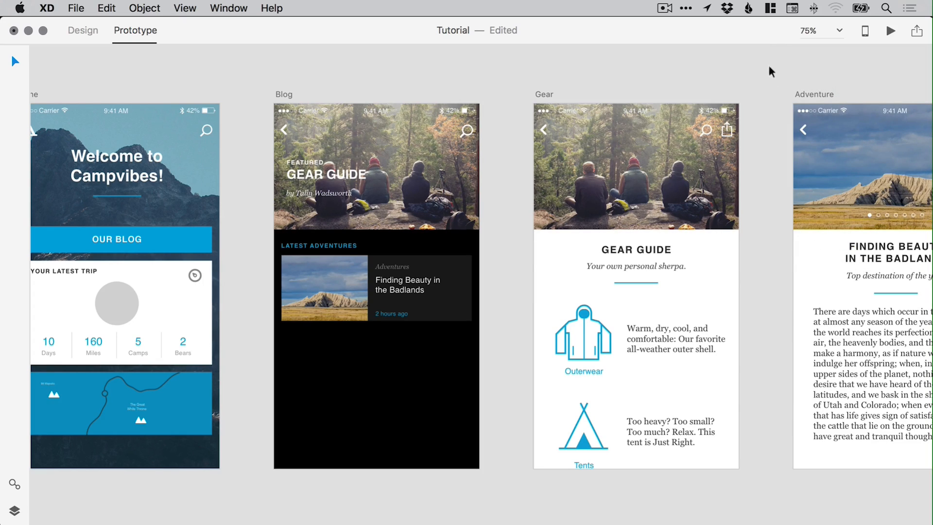
mouse_move(314, 101)
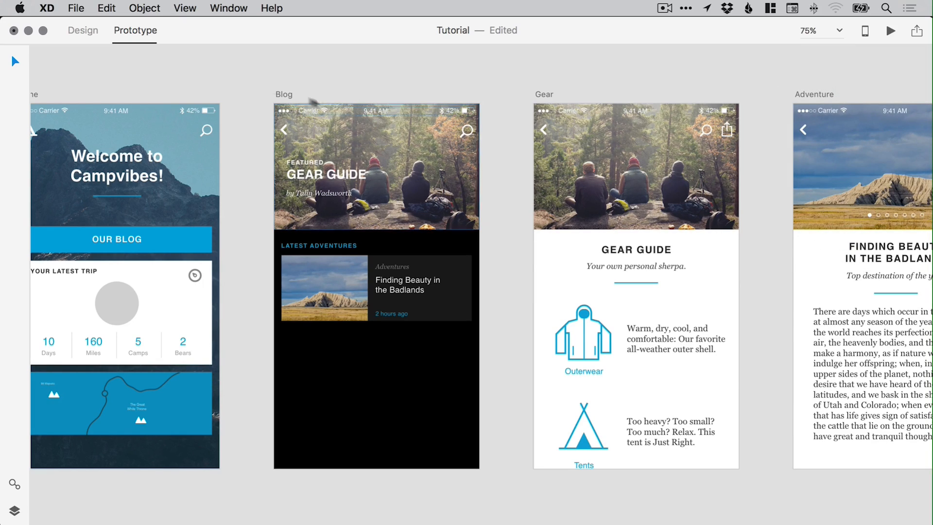
mouse_move(794, 90)
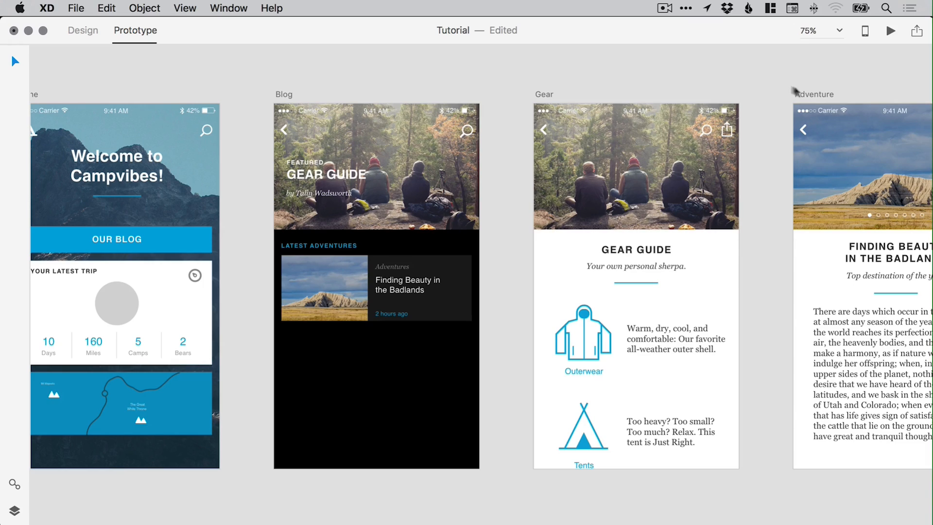
Step: Reopen Share and update the existing shared link
left_click(915, 30)
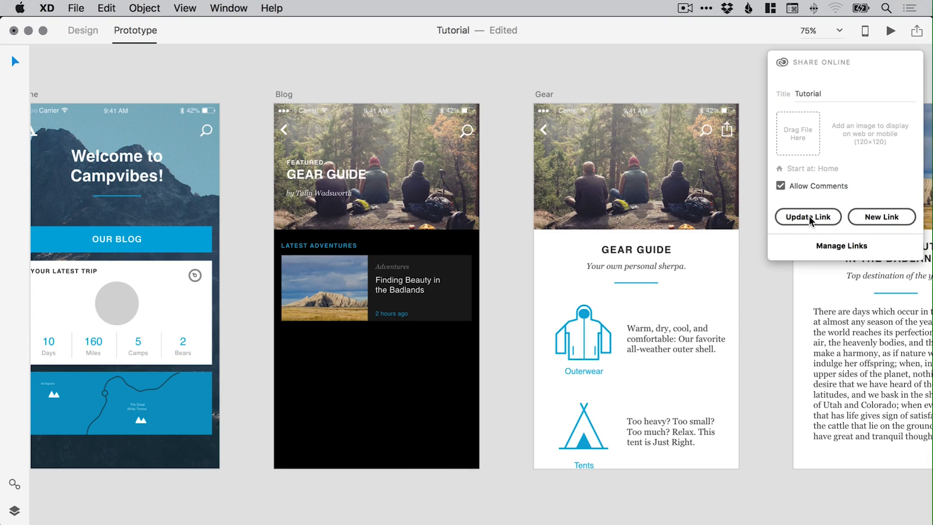
left_click(808, 217)
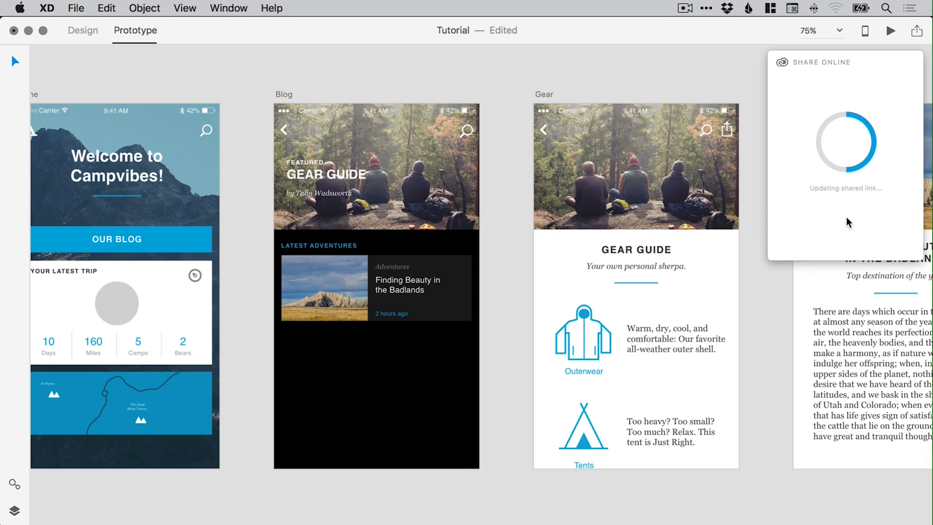